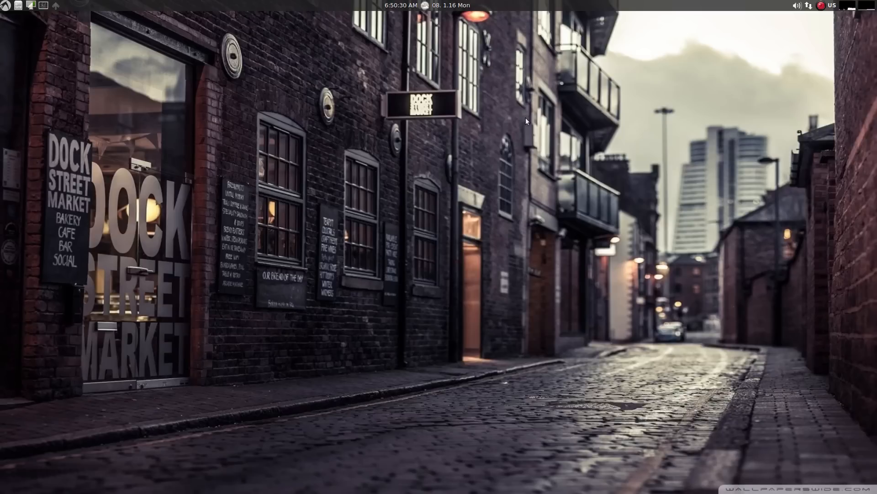
mouse_move(462, 143)
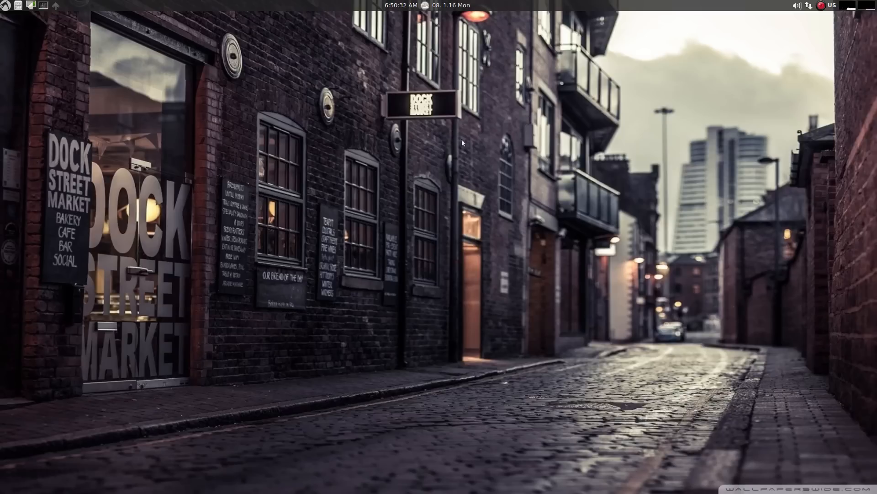
mouse_move(401, 170)
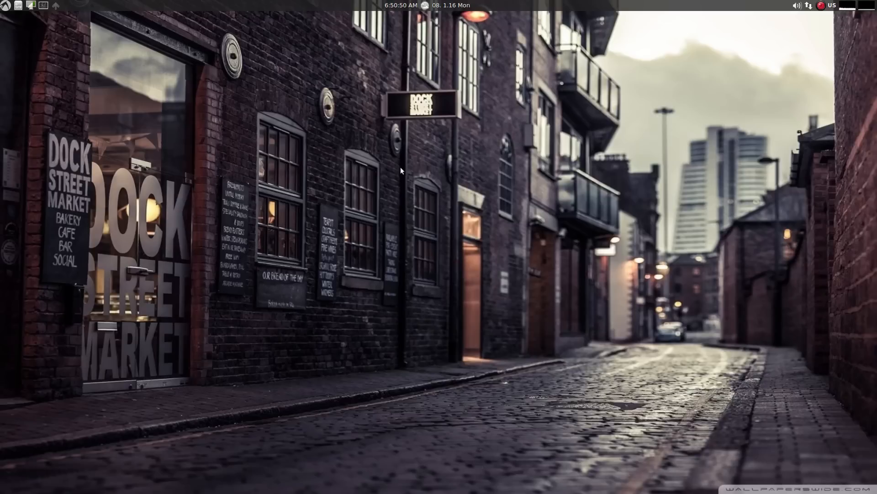
Step: Create a new folder named New on the desktop
right_click(401, 170)
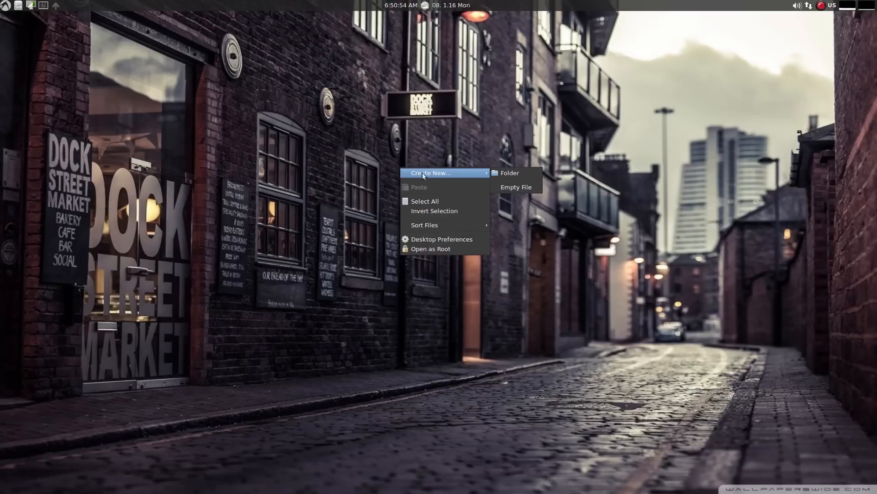
click(509, 173)
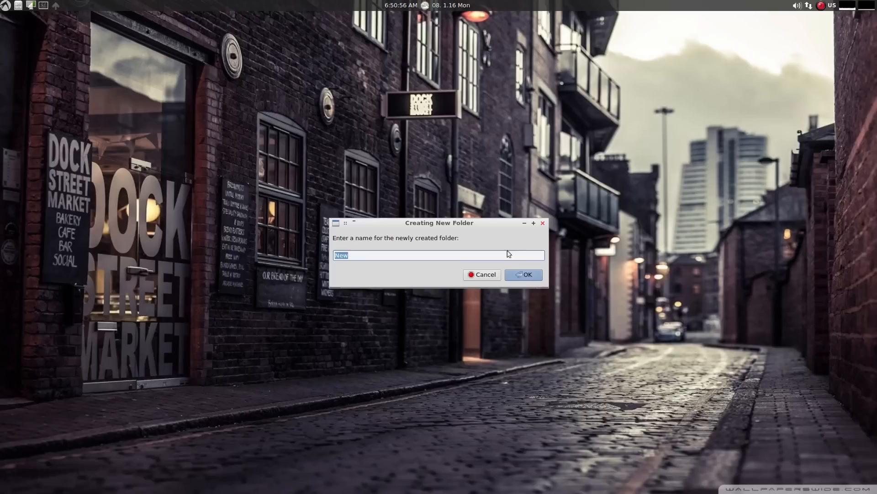
click(522, 275)
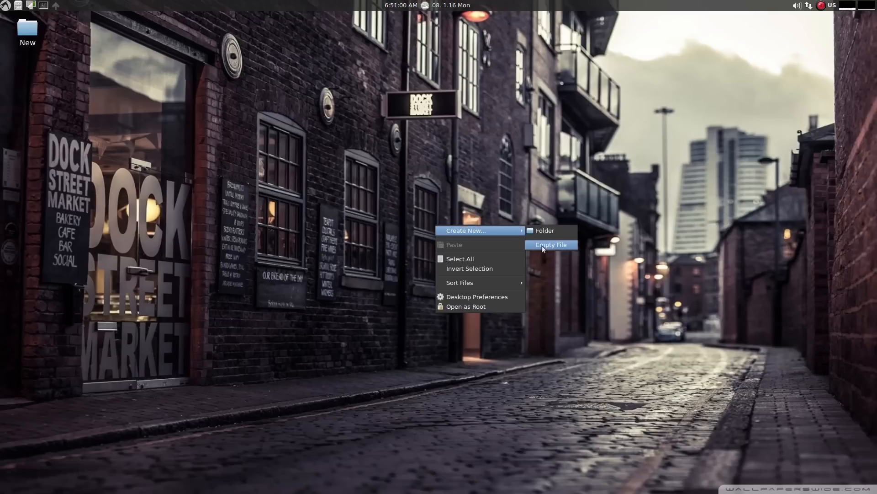
Step: Create an empty file named New 1 and view the Sort Files options
click(550, 244)
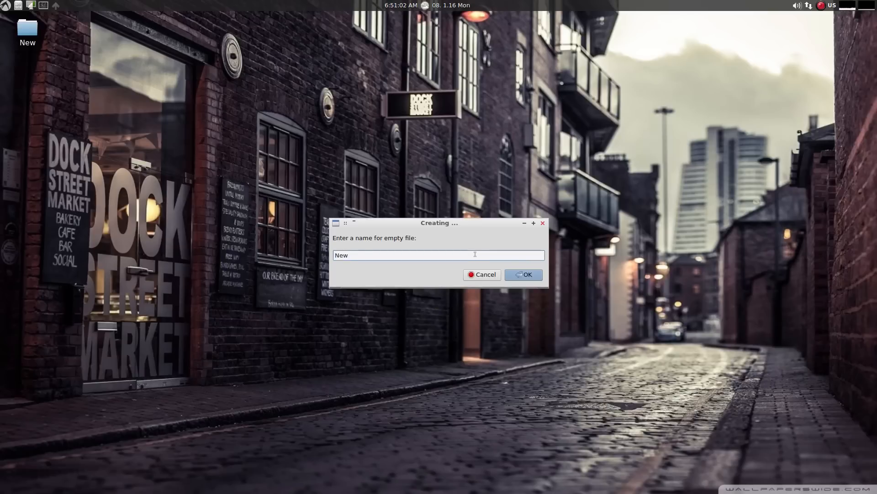
text(1)
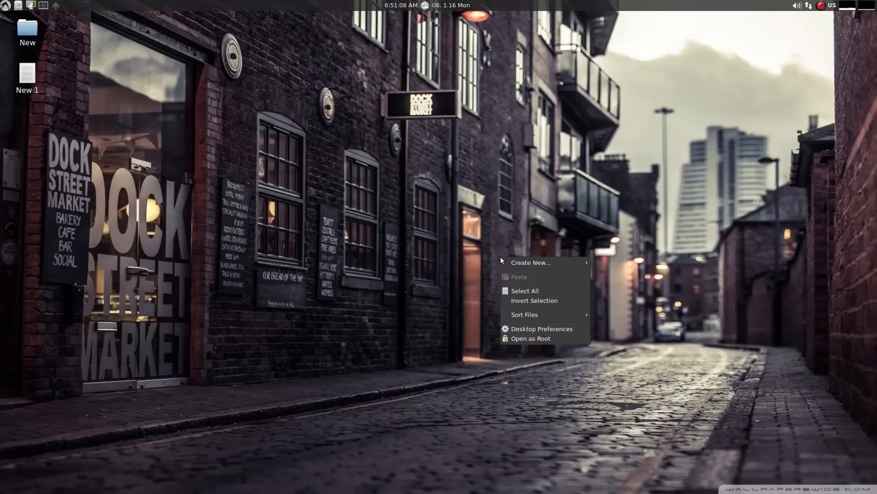
click(492, 271)
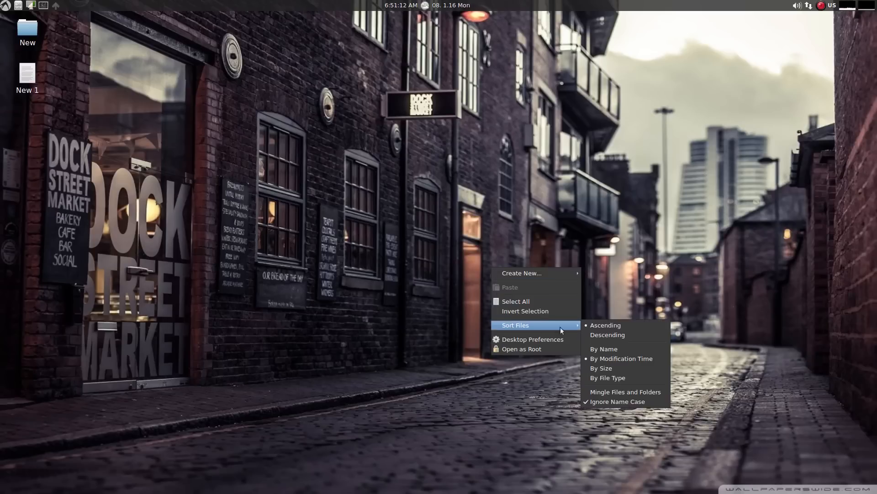
mouse_move(604, 349)
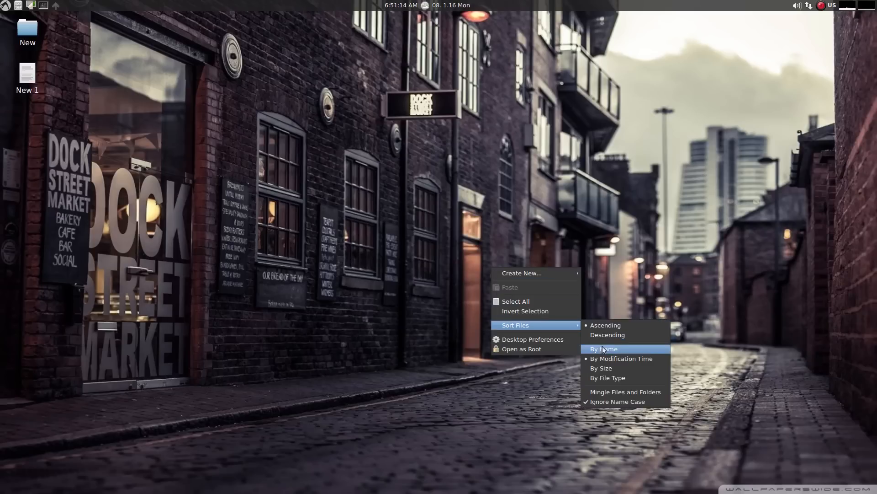
mouse_move(602, 392)
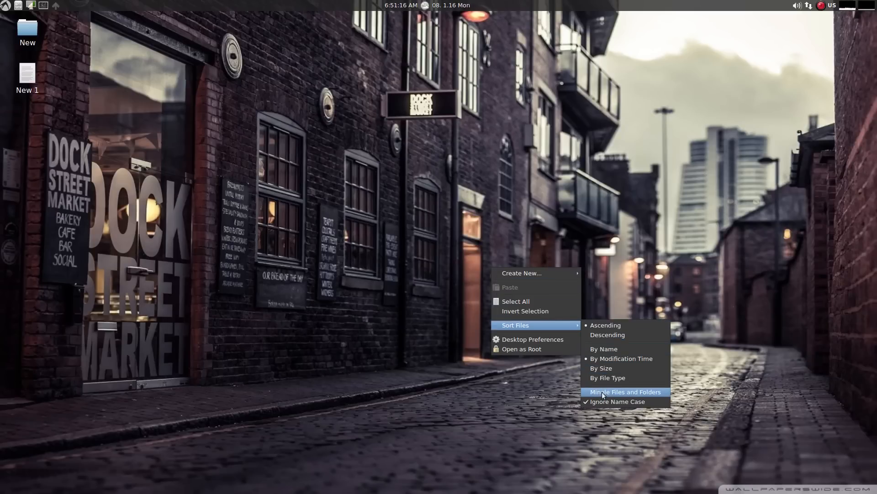
mouse_move(607, 377)
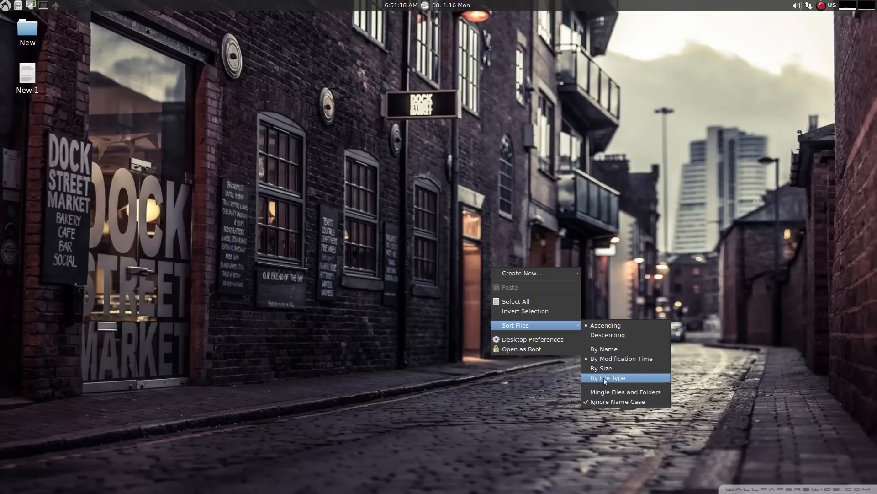
mouse_move(530, 340)
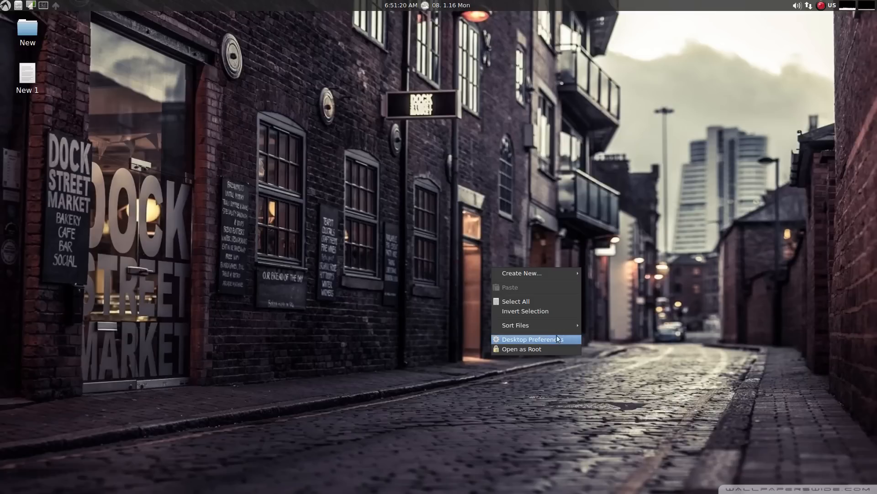
Step: In Desktop Preferences, preview the 1024.jpg and 640.png wallpapers, then cancel without changing
click(532, 339)
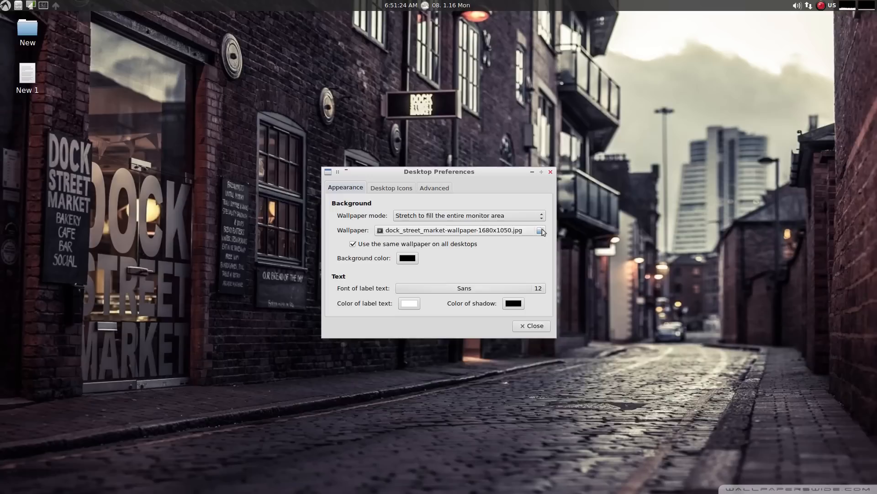
click(539, 230)
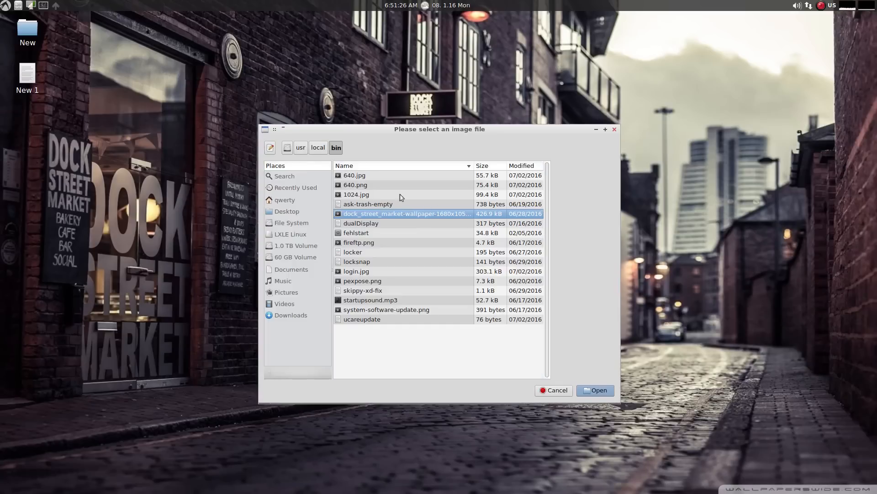
click(356, 194)
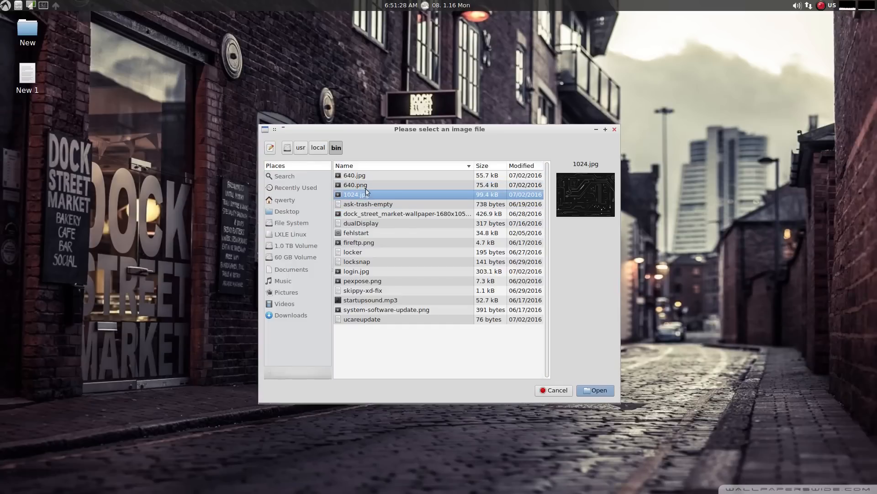
click(356, 185)
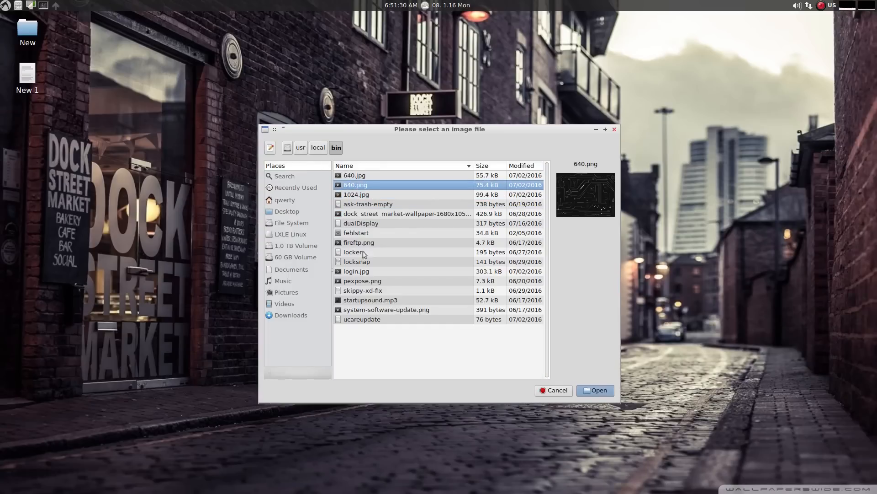
mouse_move(318, 148)
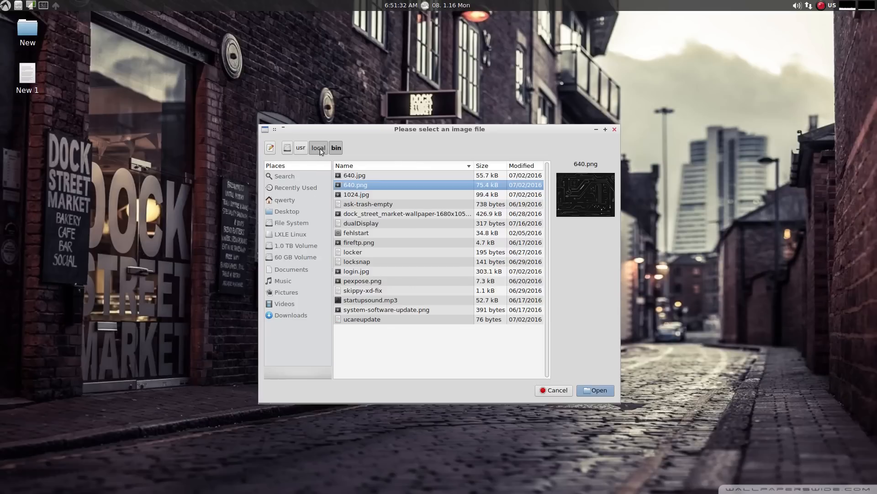
click(318, 147)
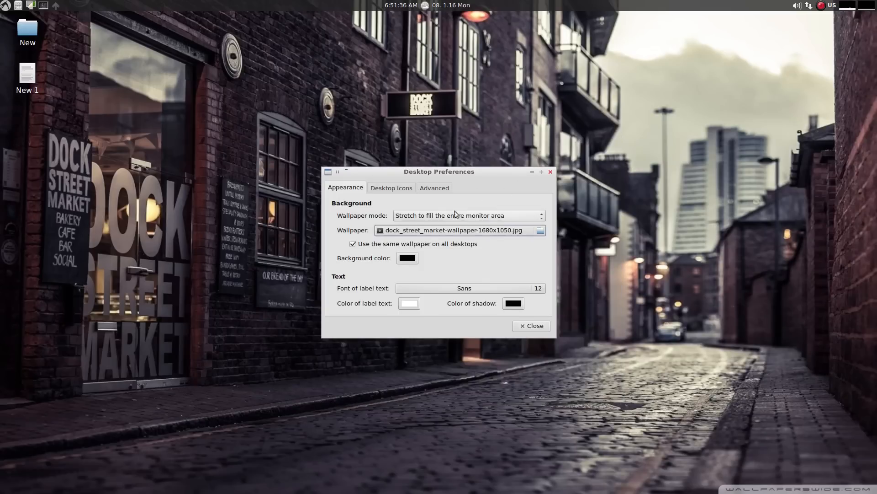
Step: Show Trash Can, connected volumes and Documents as desktop icons, view Advanced, and close
click(391, 188)
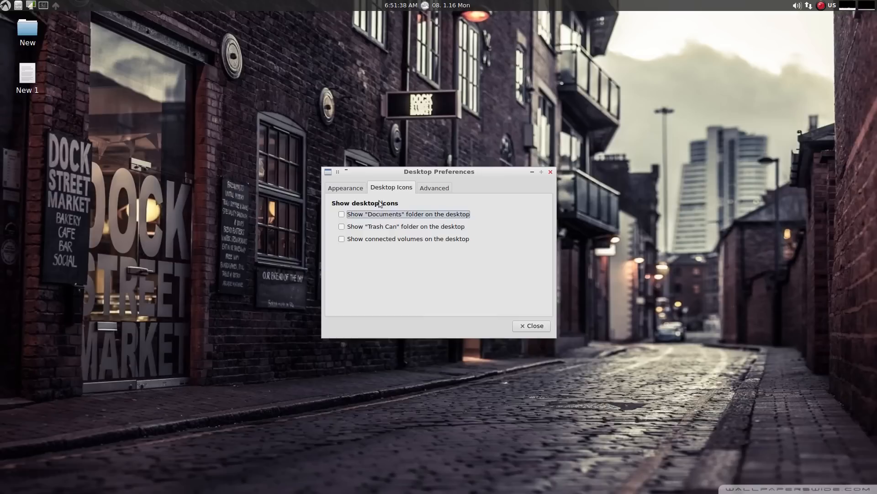
click(341, 226)
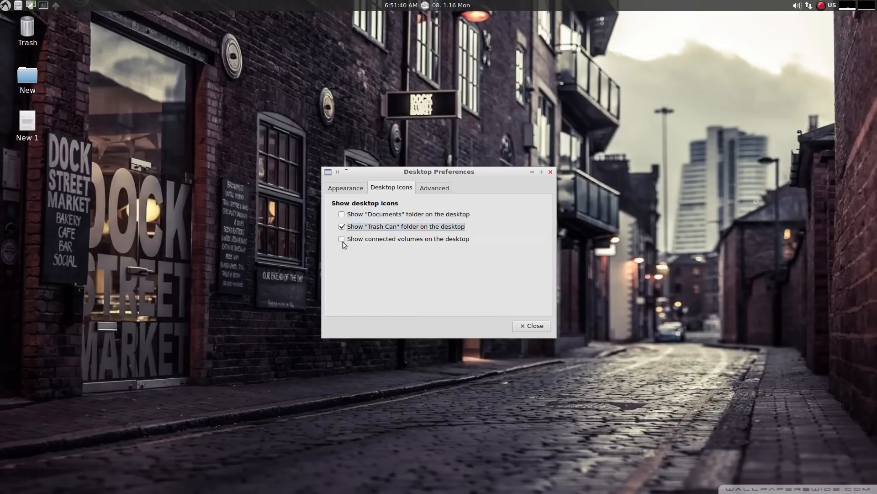
click(341, 239)
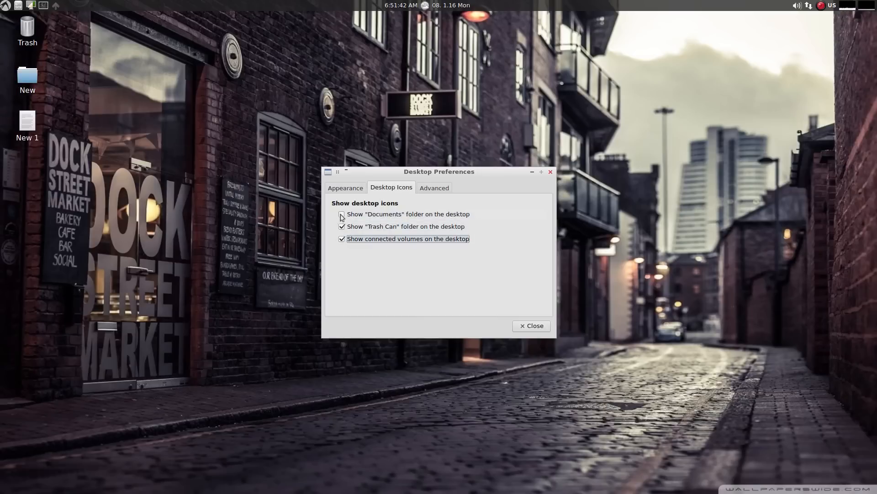
click(341, 217)
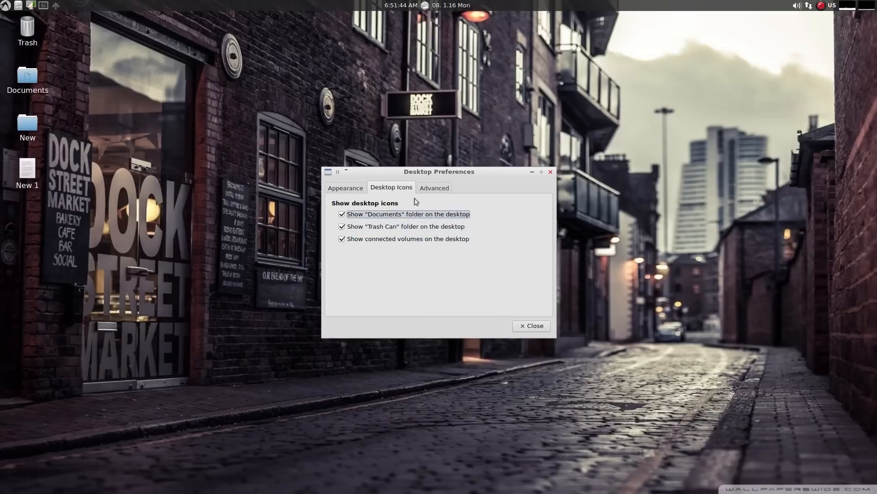
click(434, 187)
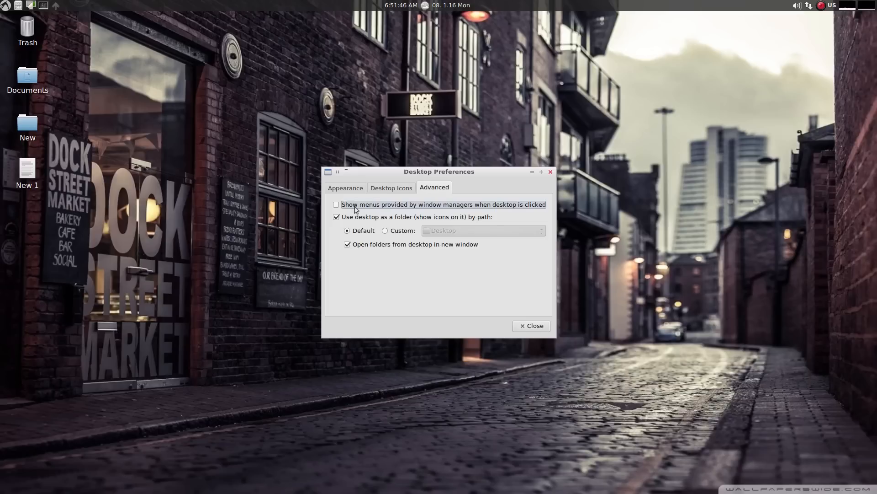
mouse_move(435, 251)
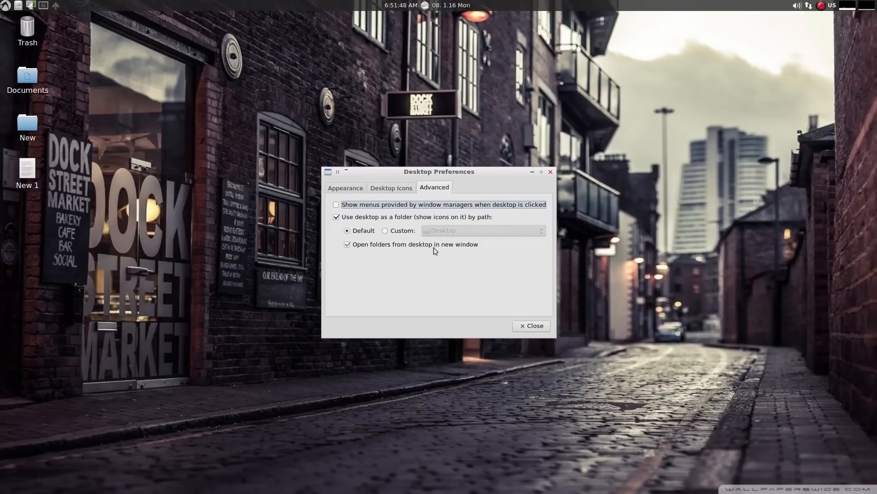
click(531, 324)
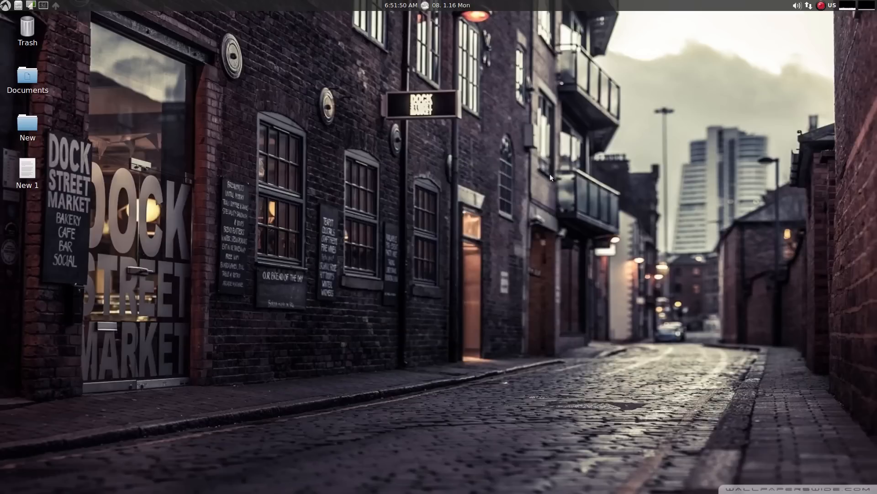
Step: Open the Desktop folder as root in PCManFM, then close that window
right_click(551, 177)
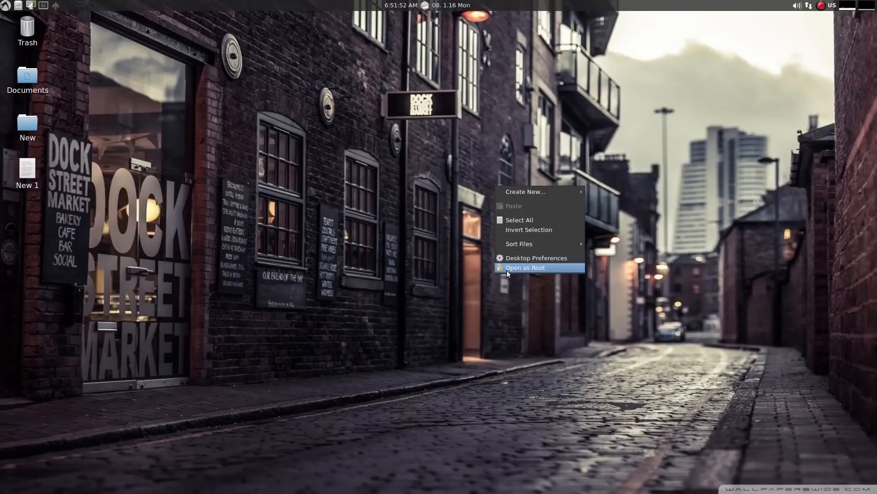
click(525, 266)
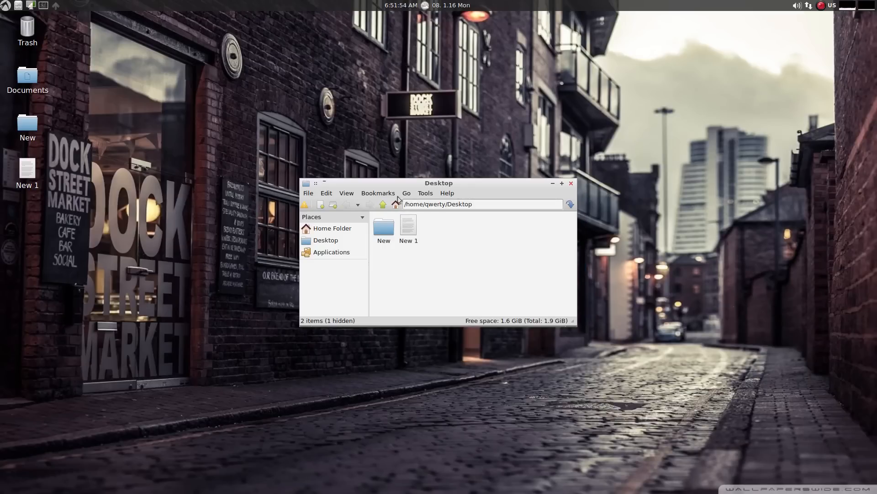
mouse_move(447, 196)
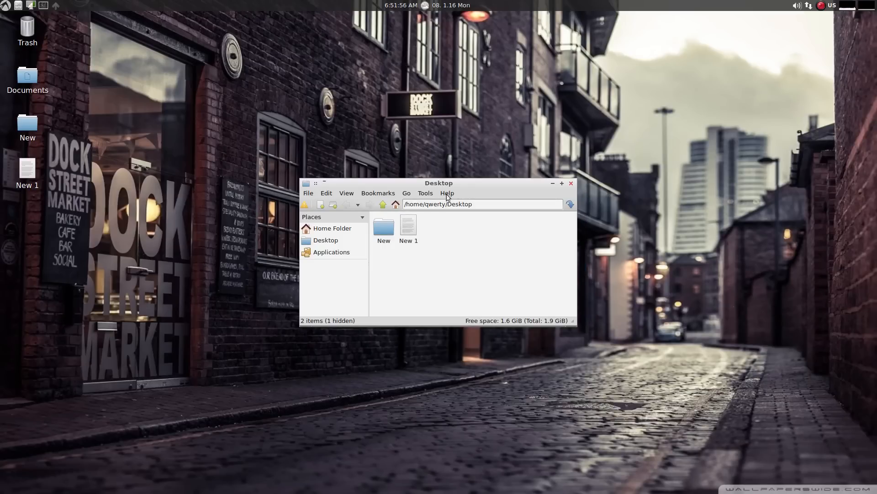
mouse_move(466, 197)
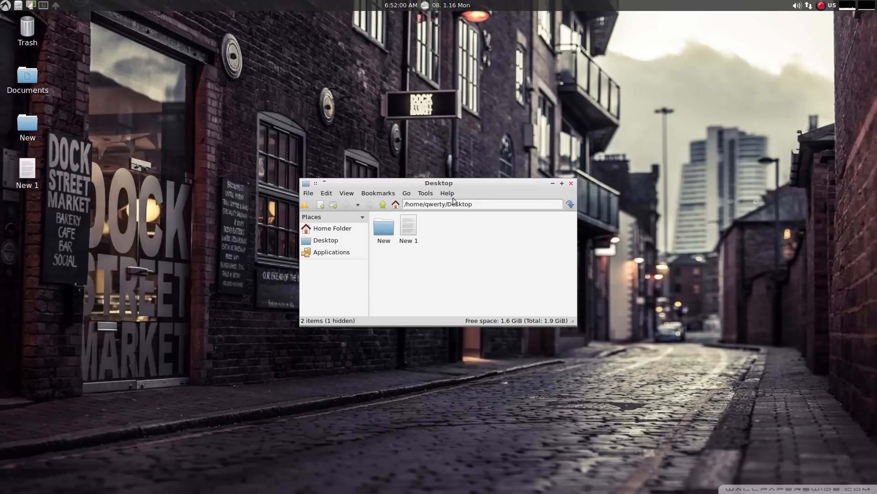
click(571, 183)
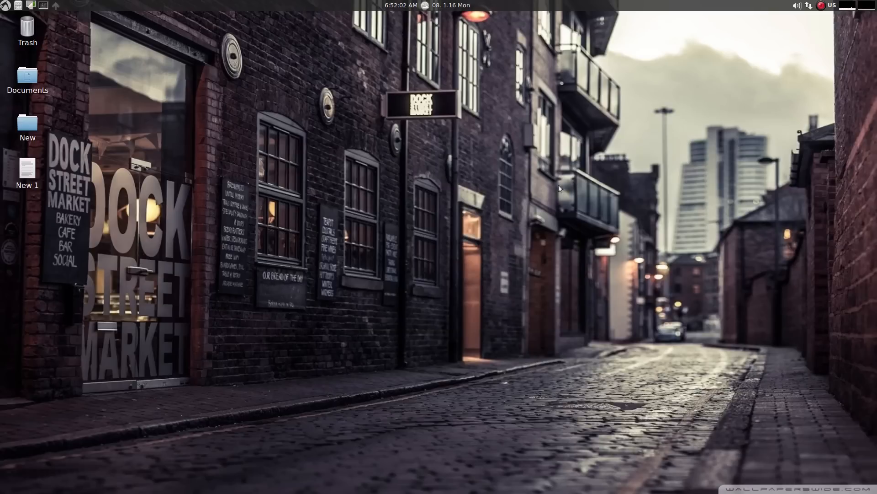
mouse_move(847, 26)
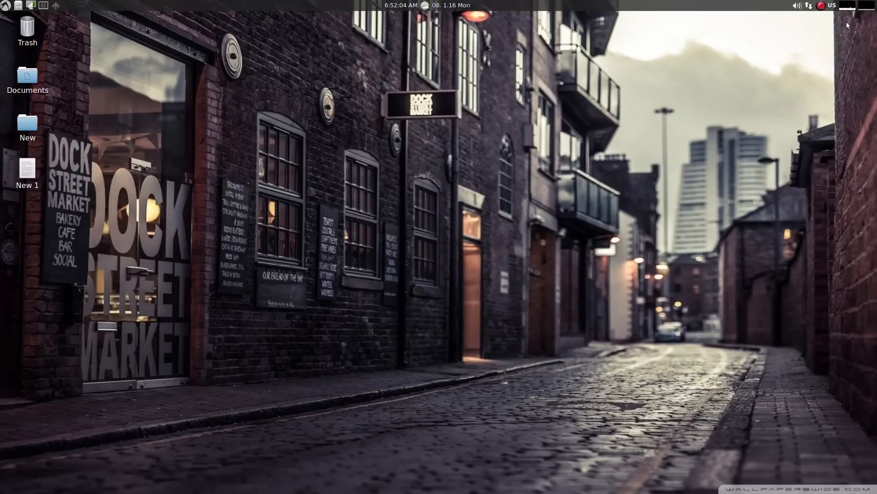
mouse_move(852, 8)
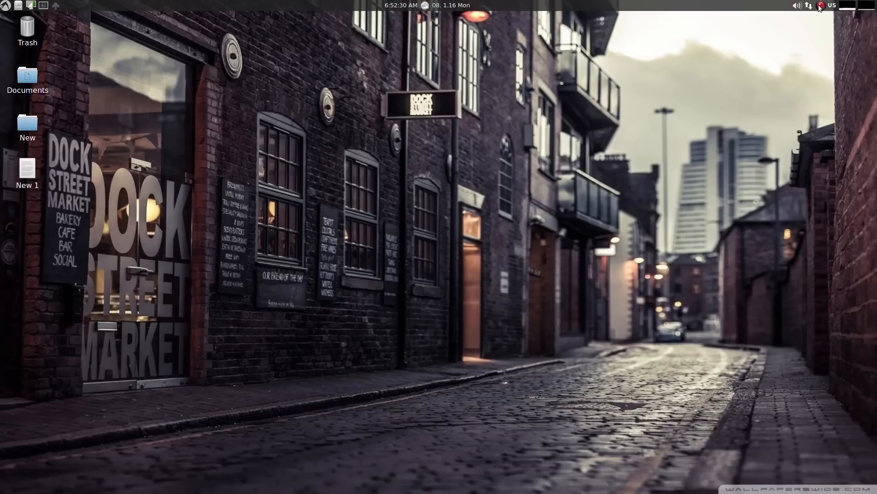
click(810, 5)
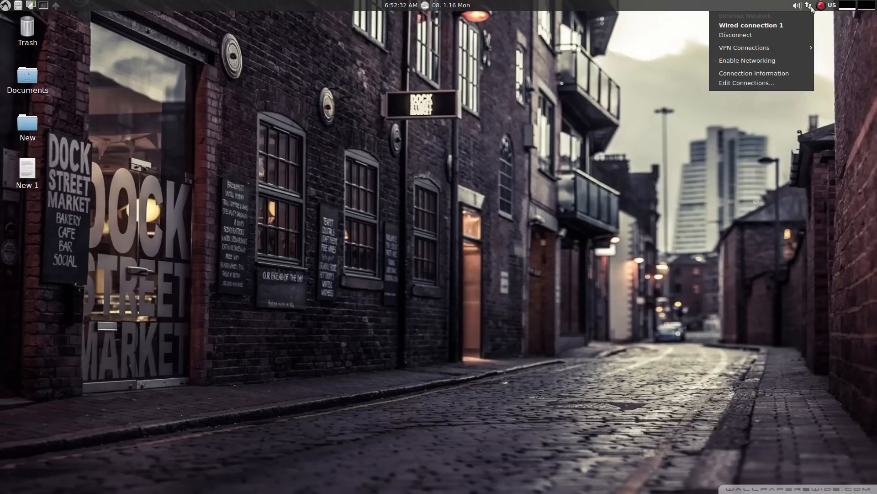
click(753, 73)
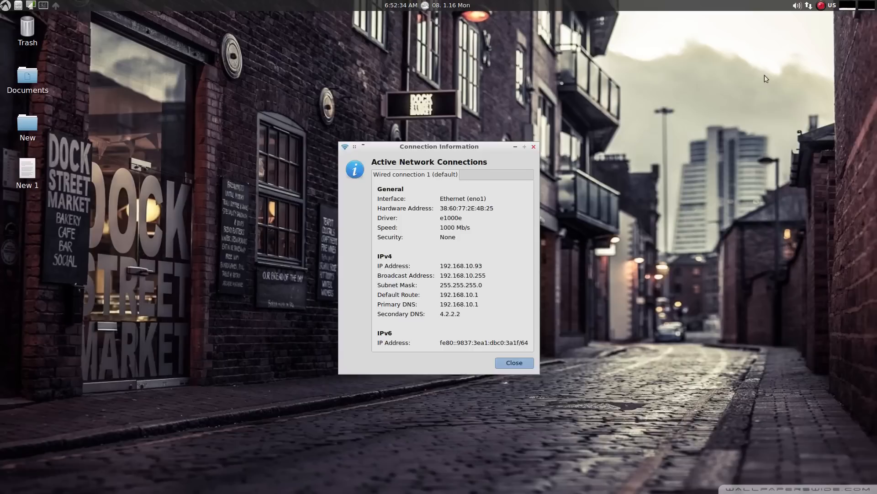
click(514, 362)
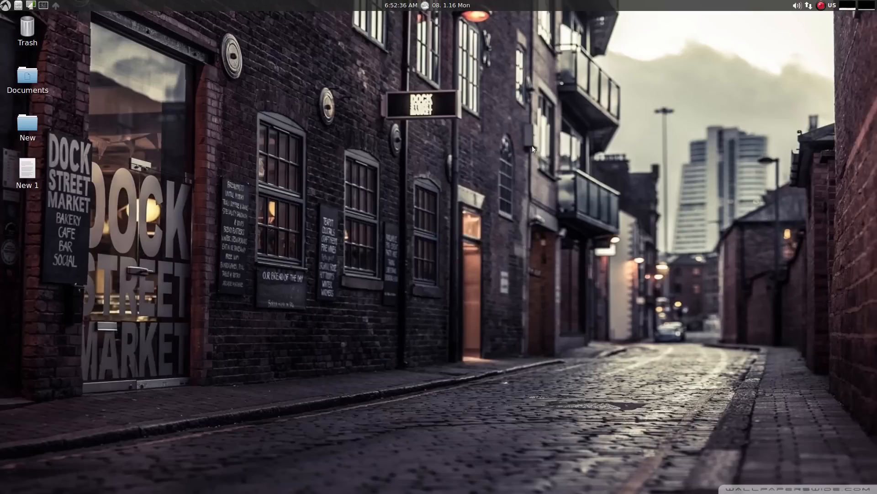
click(797, 5)
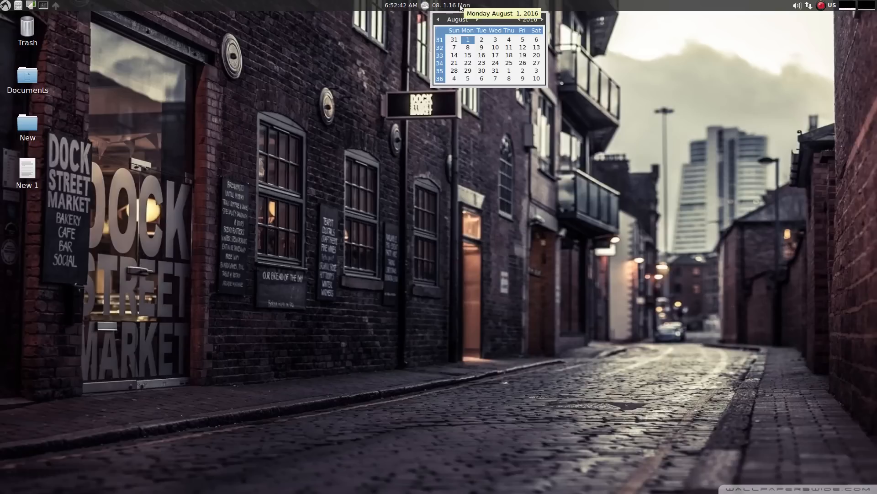
mouse_move(425, 5)
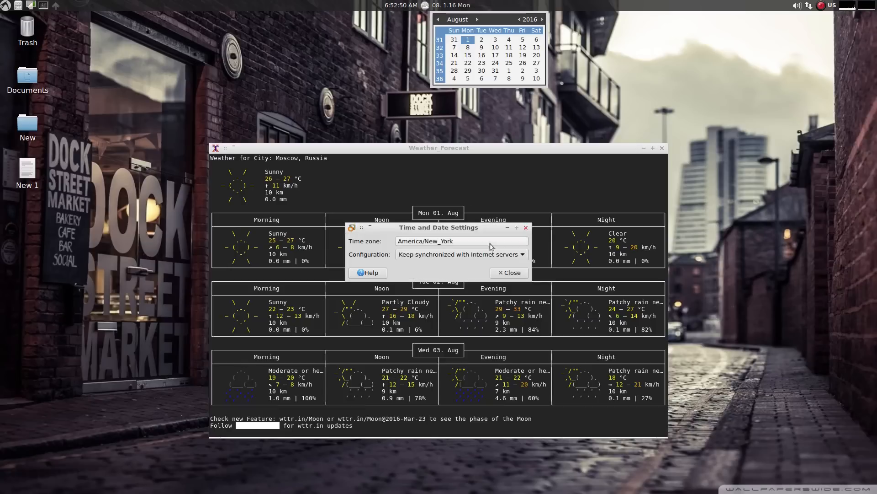
click(459, 241)
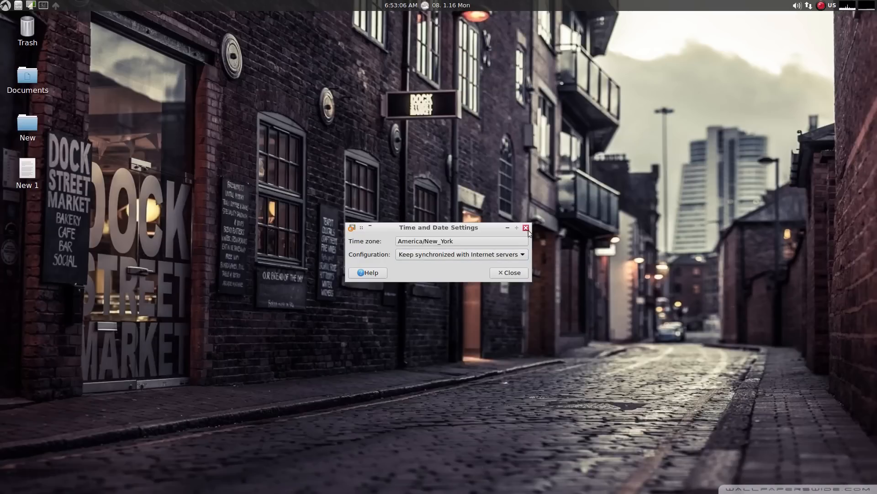
click(525, 228)
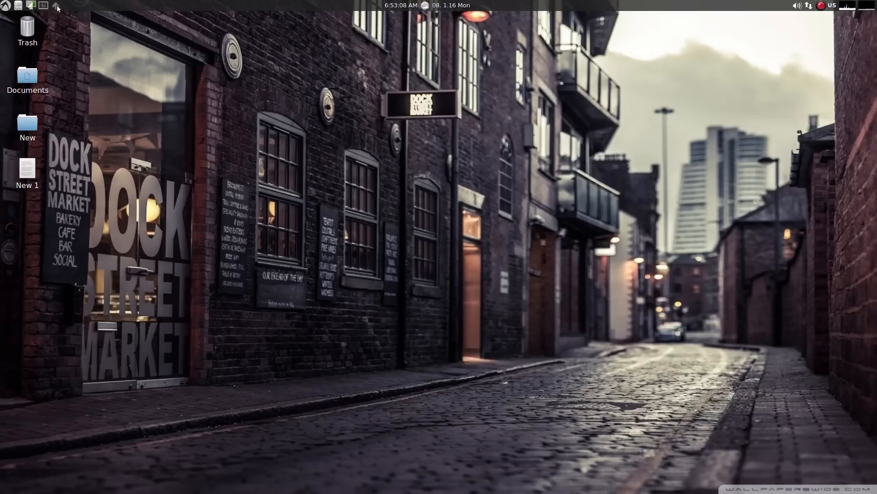
mouse_move(55, 7)
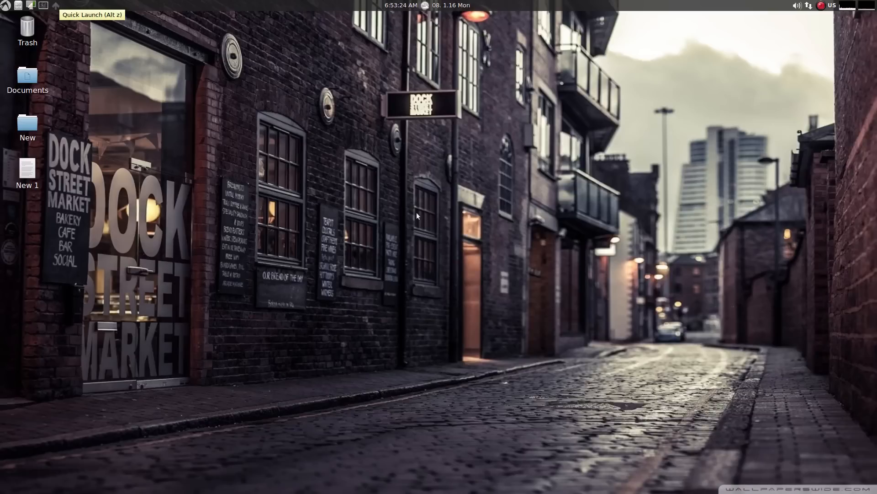
mouse_move(396, 201)
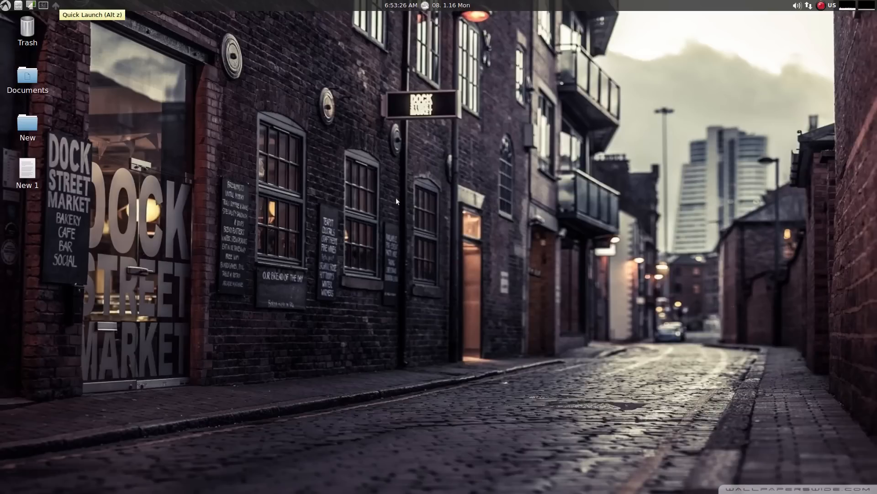
mouse_move(102, 70)
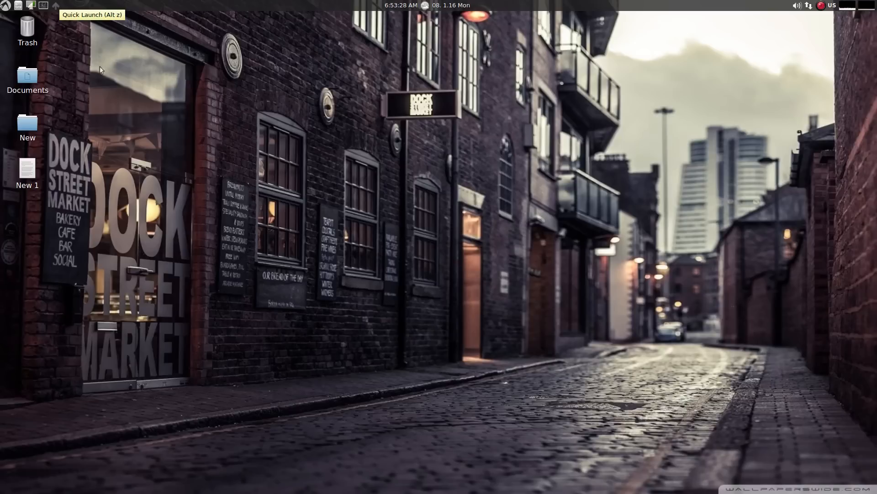
mouse_move(53, 34)
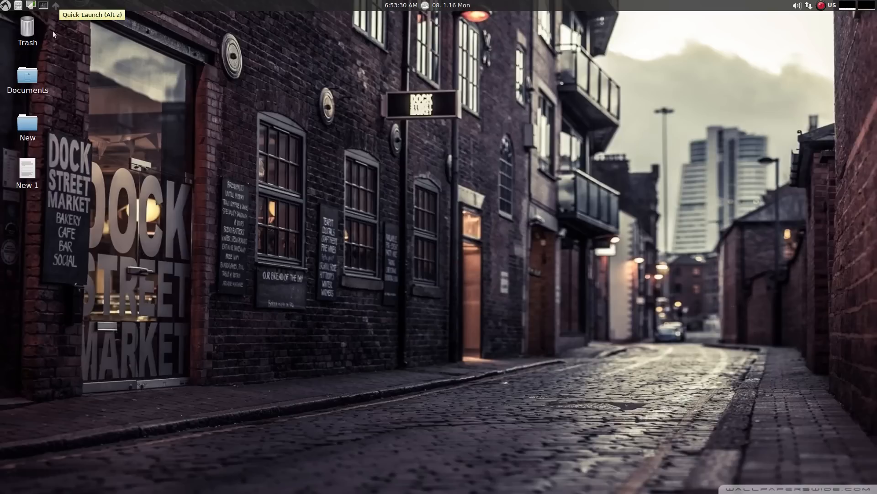
mouse_move(43, 5)
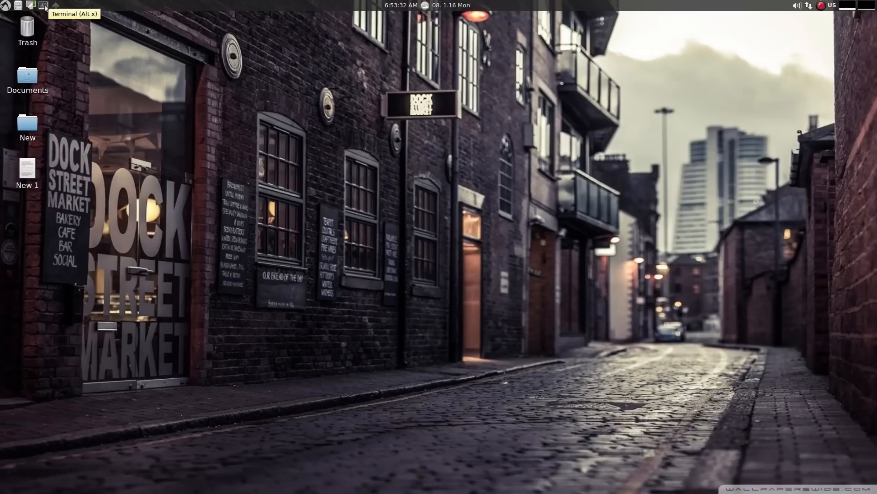
click(44, 5)
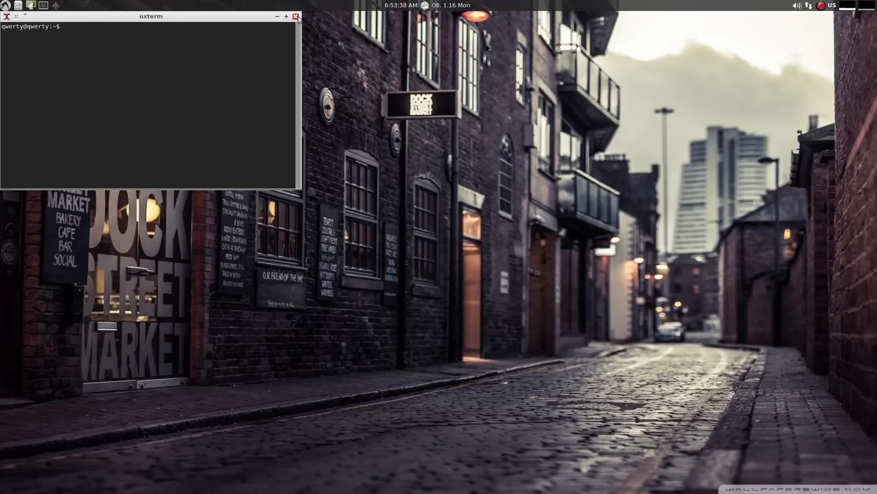
mouse_move(716, 23)
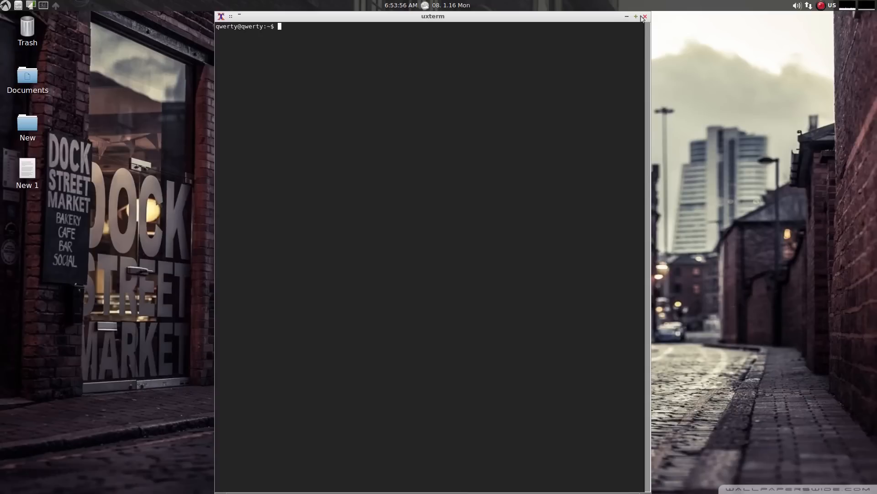
click(644, 17)
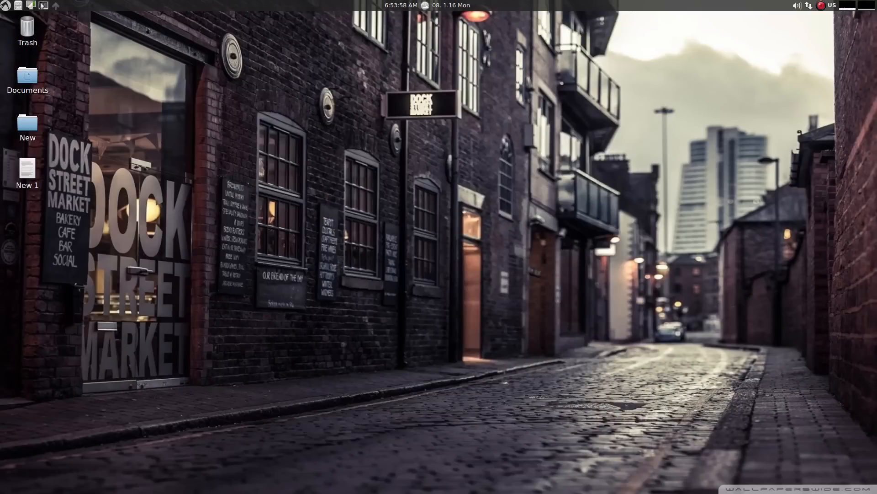
mouse_move(43, 5)
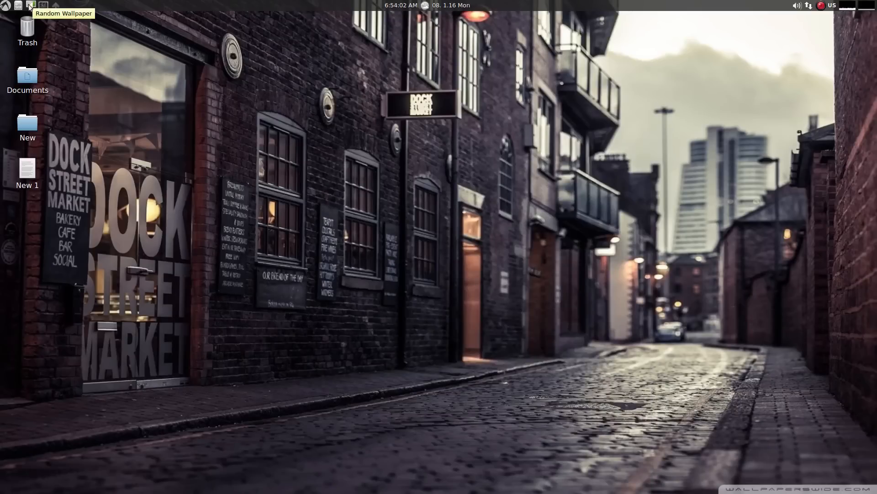
Step: Switch to a random stone-bridge wallpaper and open the home folder /home/qwerty
click(31, 5)
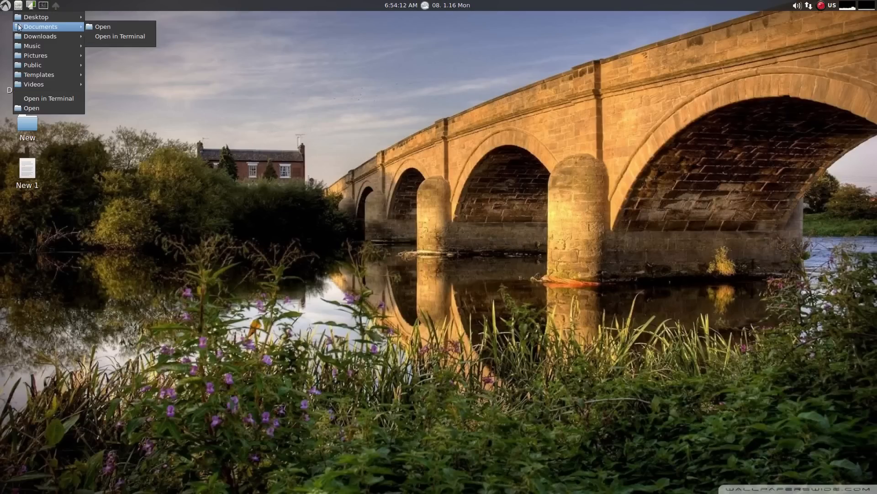
mouse_move(32, 65)
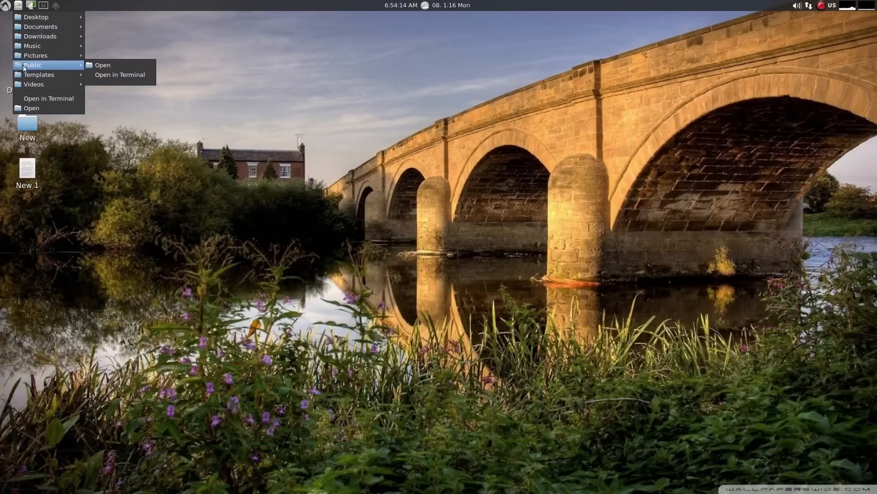
mouse_move(32, 108)
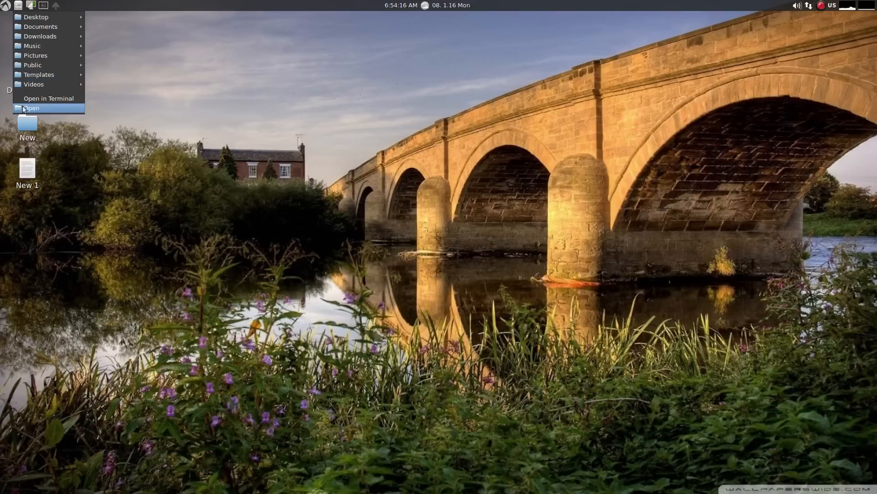
click(32, 108)
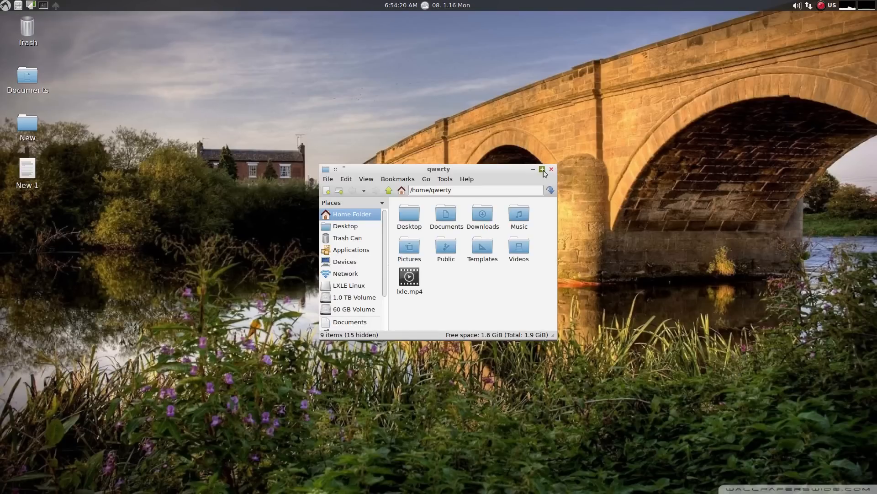
Step: Maximize the home folder window and check PCManFM's version information
click(542, 169)
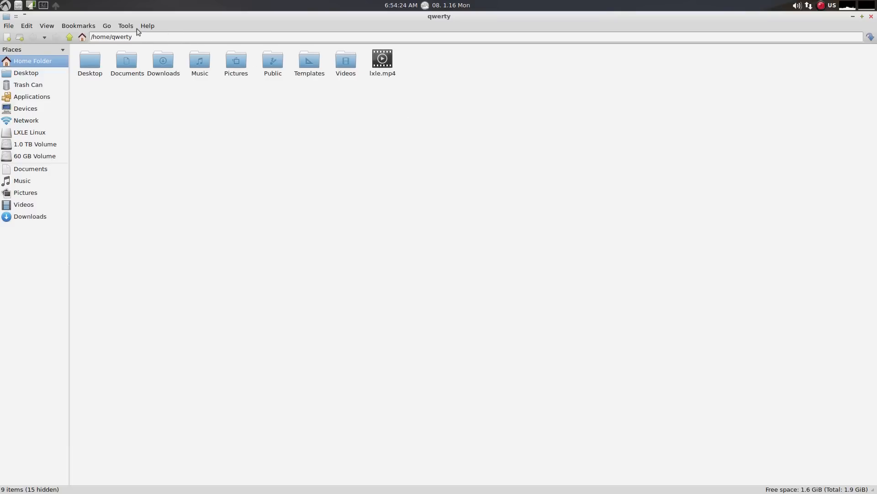
click(147, 26)
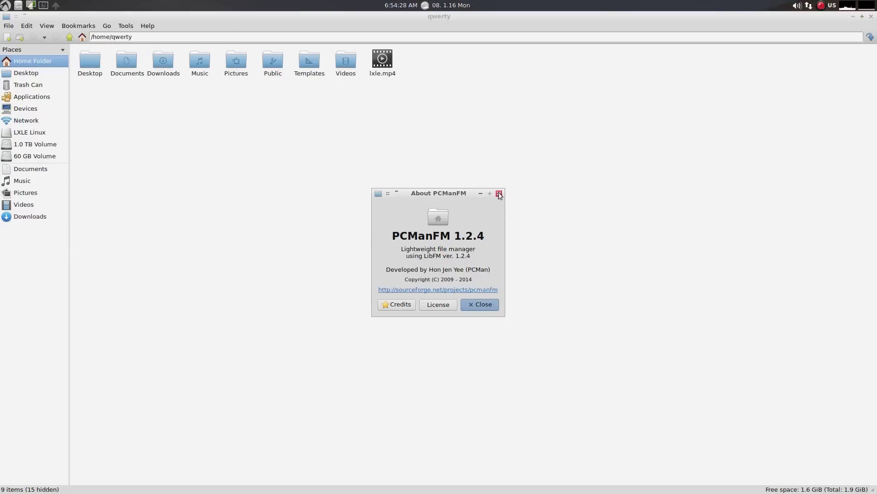
click(498, 193)
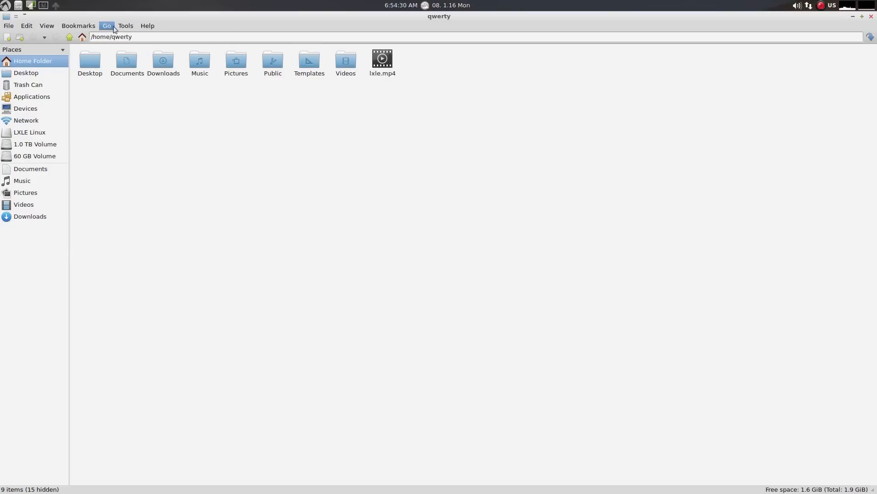
Step: Browse Devices and try mounting the LXLE Linux volume, dismissing the mount error
click(8, 26)
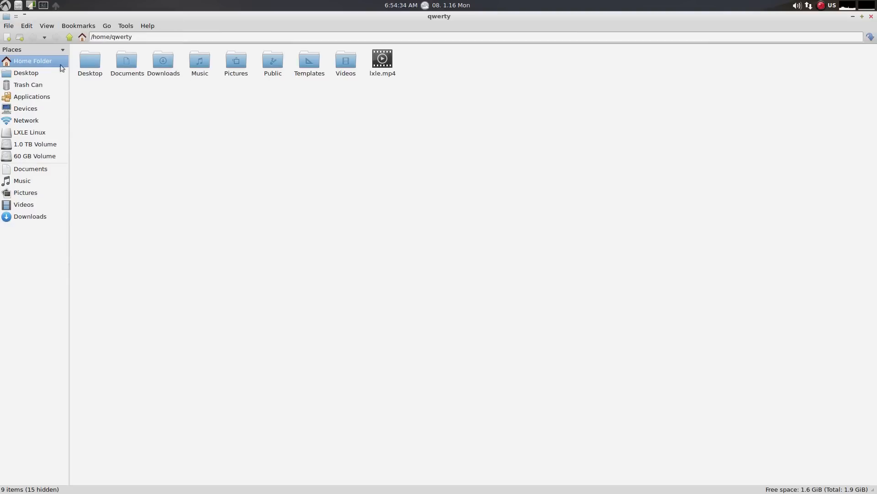
click(25, 108)
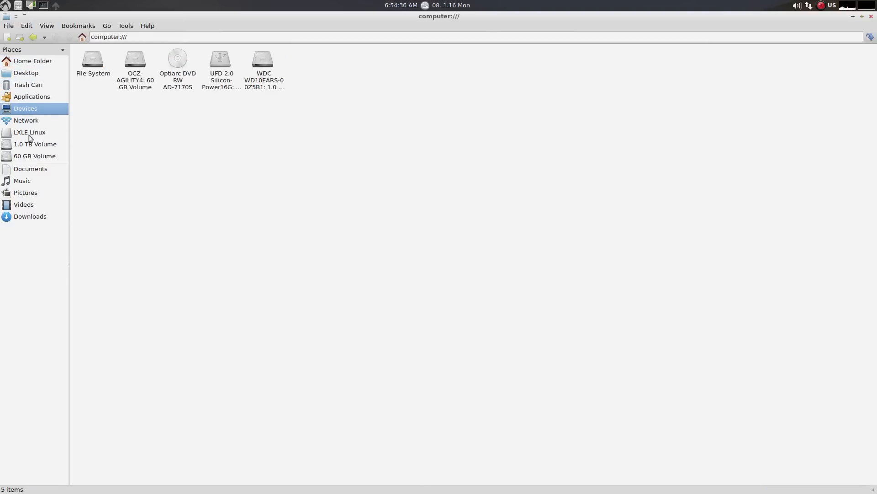
click(29, 132)
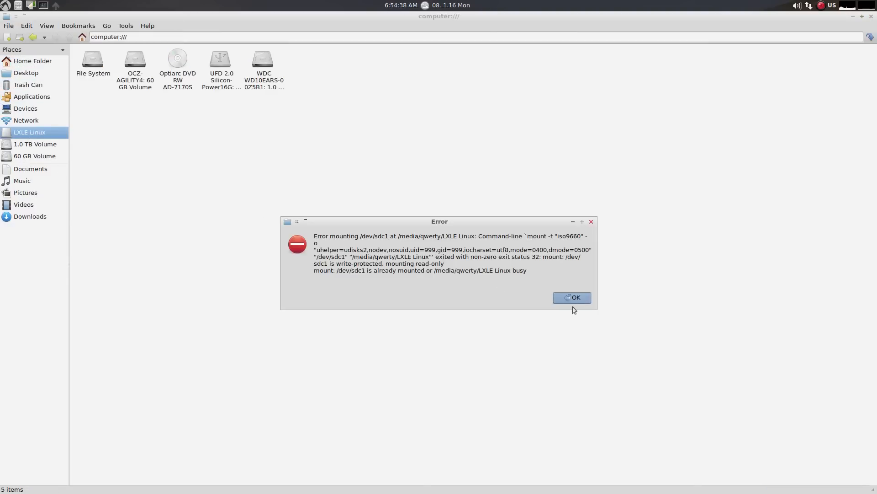
click(572, 297)
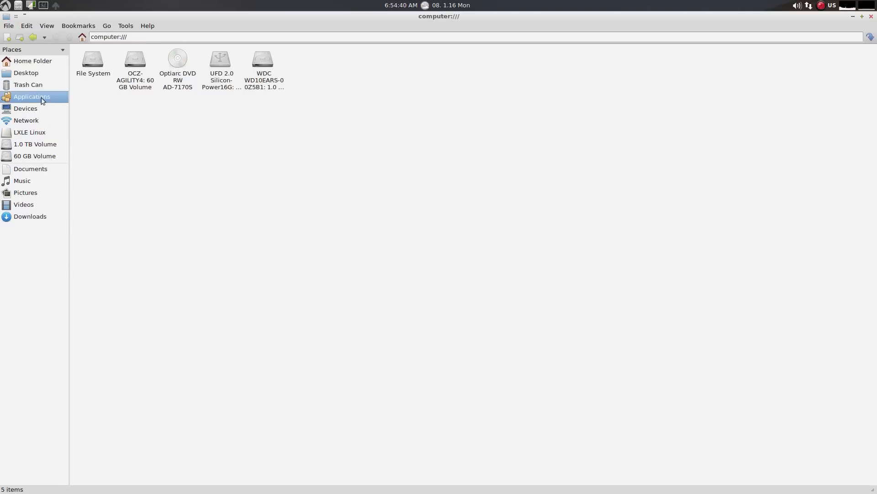
Step: Visit Applications and Trash, retry LXLE Linux, dismiss the error, and close PCManFM
click(25, 108)
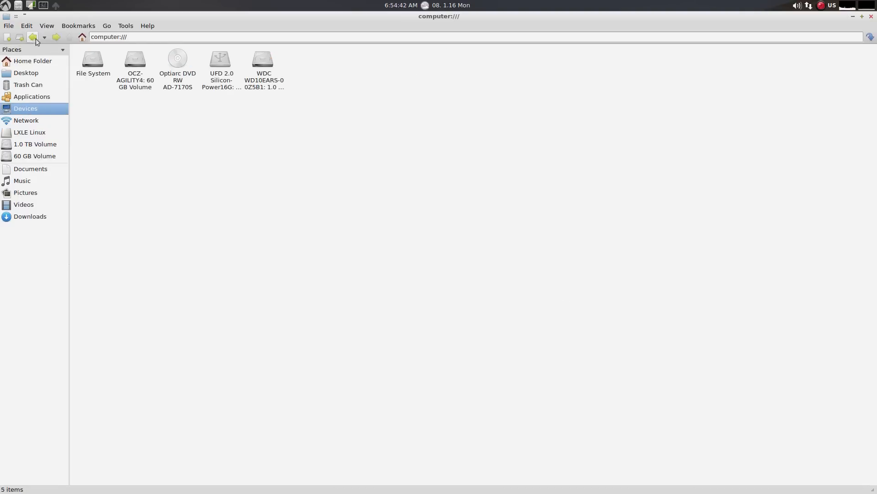
click(31, 96)
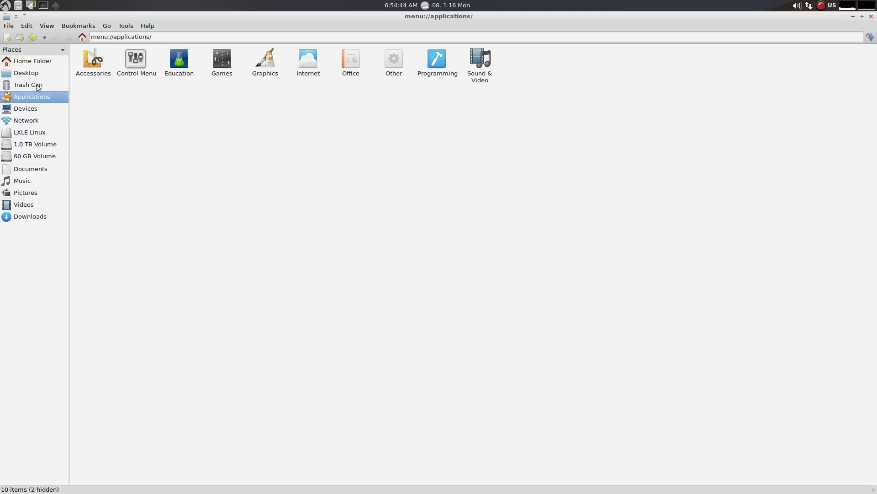
click(28, 84)
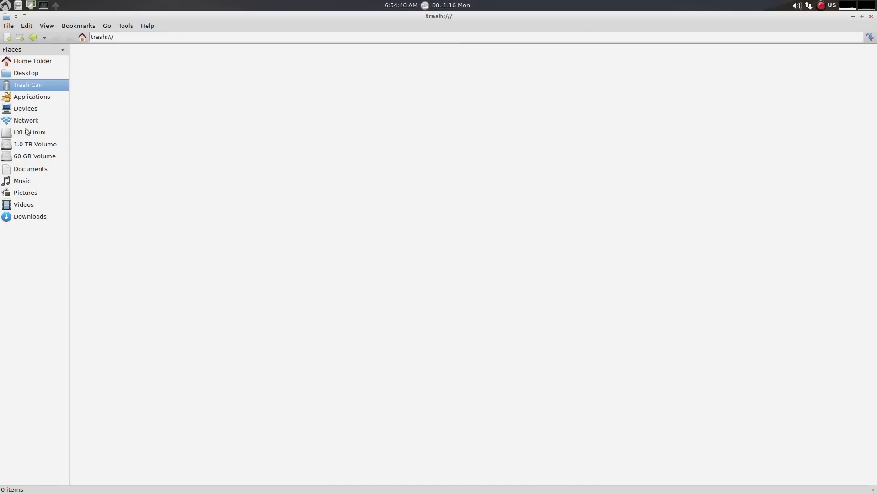
click(29, 132)
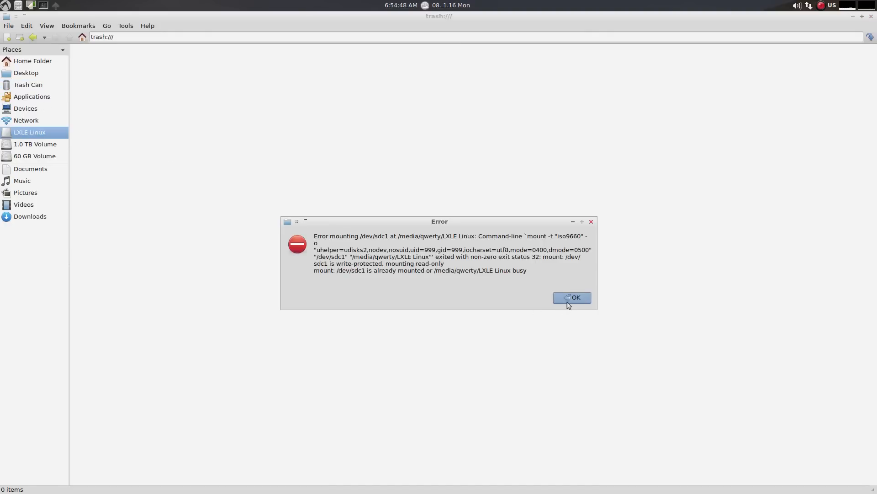
click(571, 297)
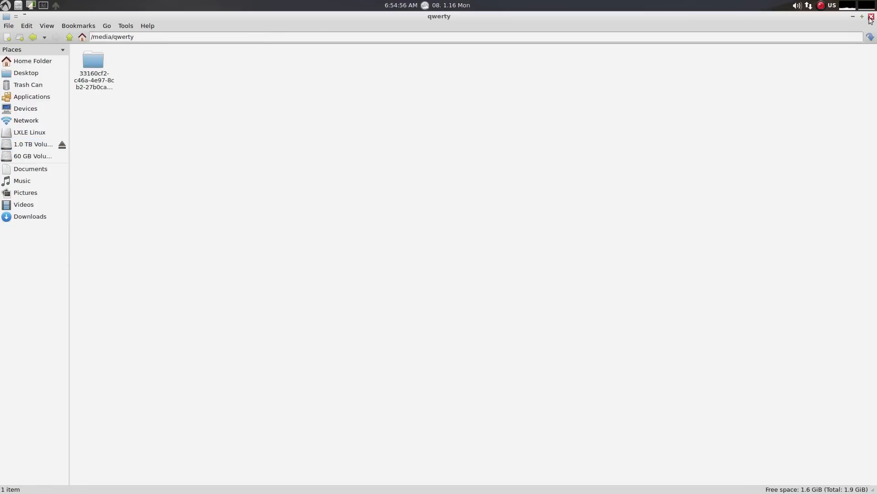
click(870, 16)
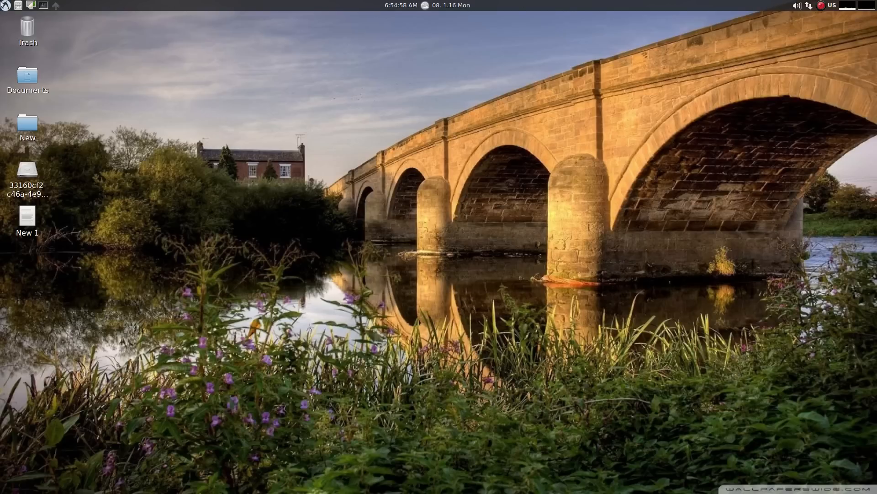
Step: Open the LXLE main menu to its Accessories submenu
click(5, 5)
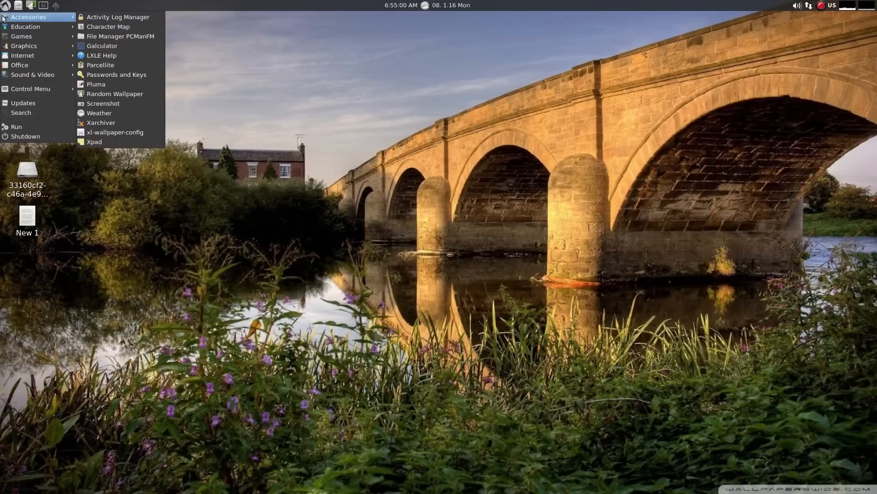
mouse_move(117, 17)
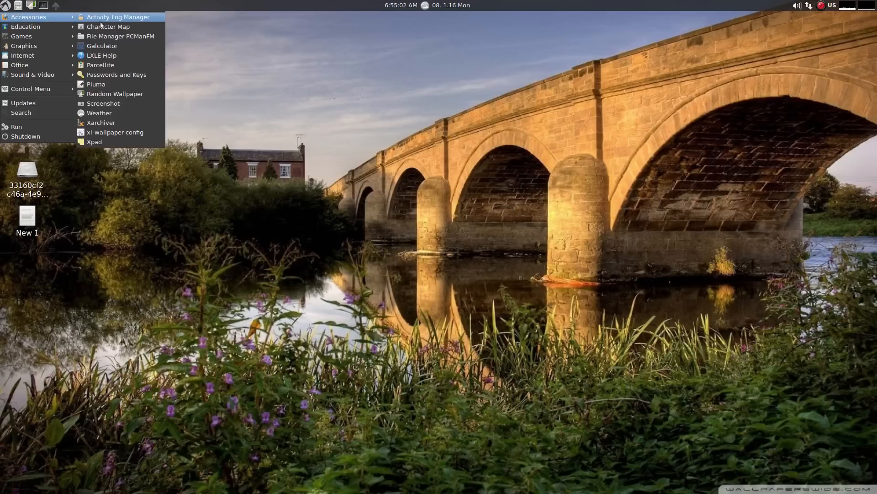
mouse_move(99, 112)
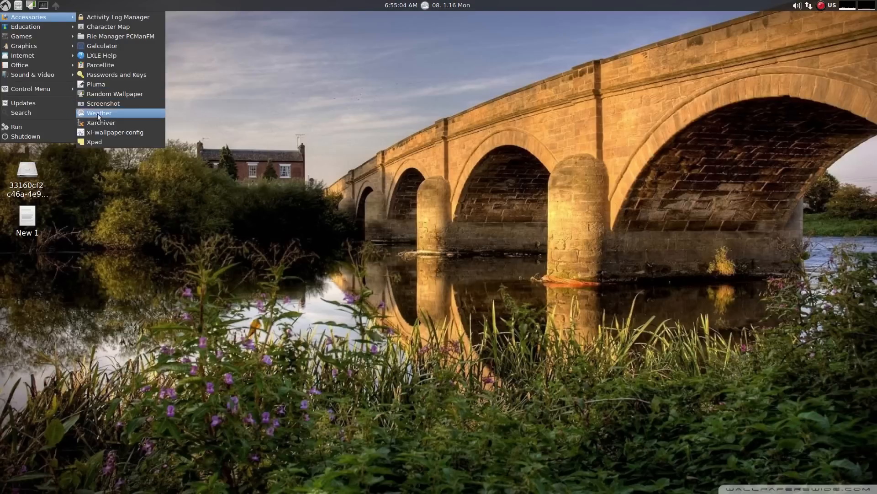
mouse_move(102, 55)
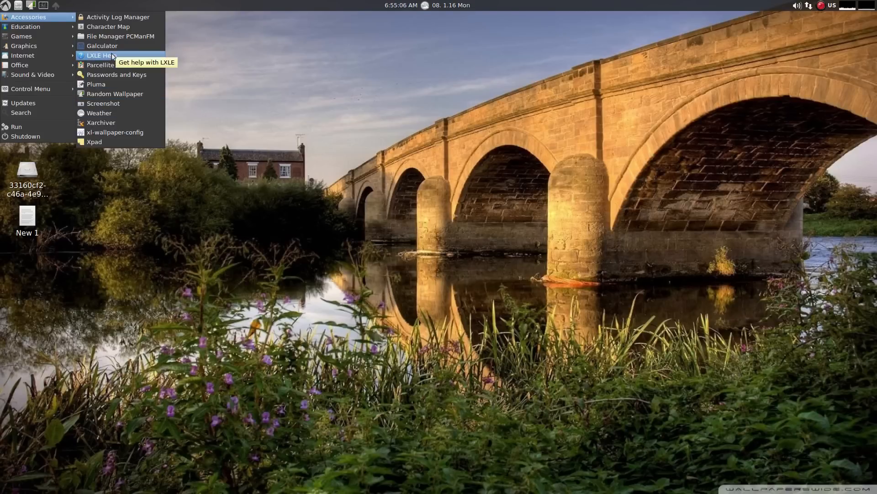
mouse_move(102, 45)
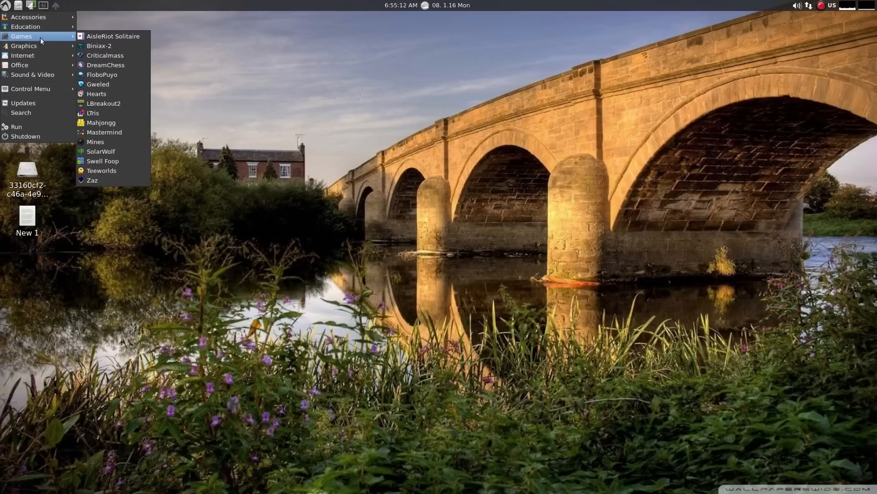
mouse_move(101, 171)
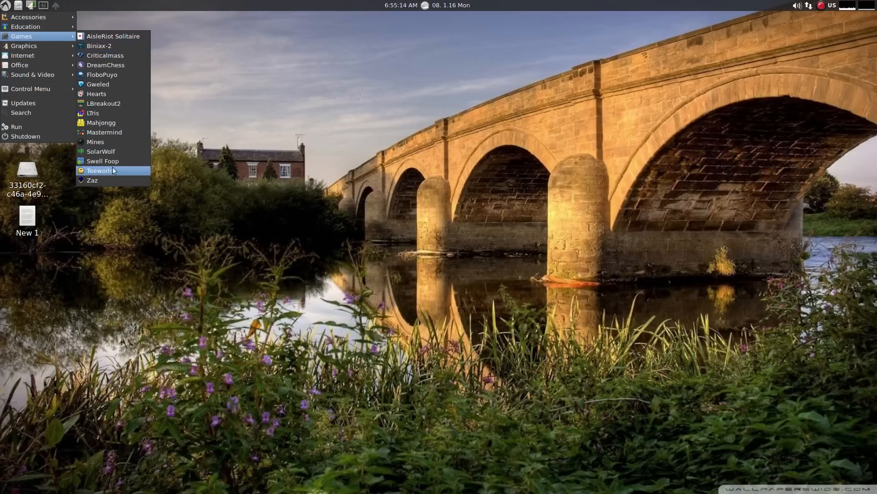
mouse_move(123, 45)
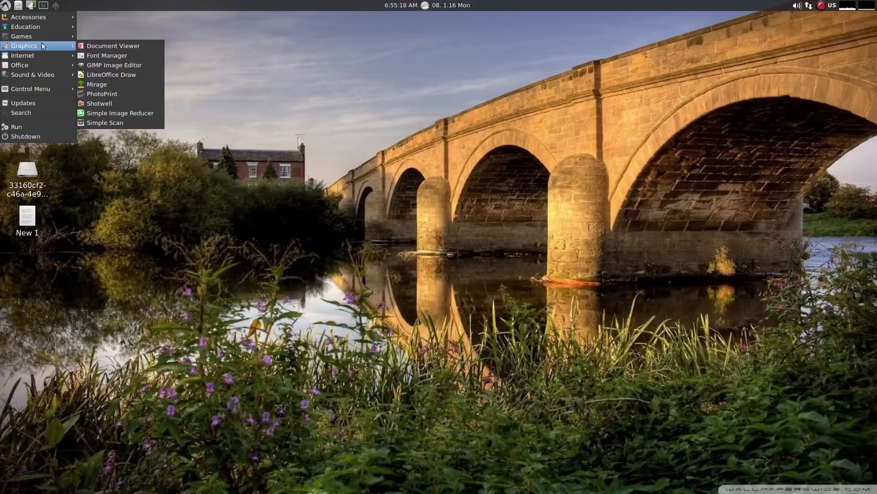
mouse_move(114, 64)
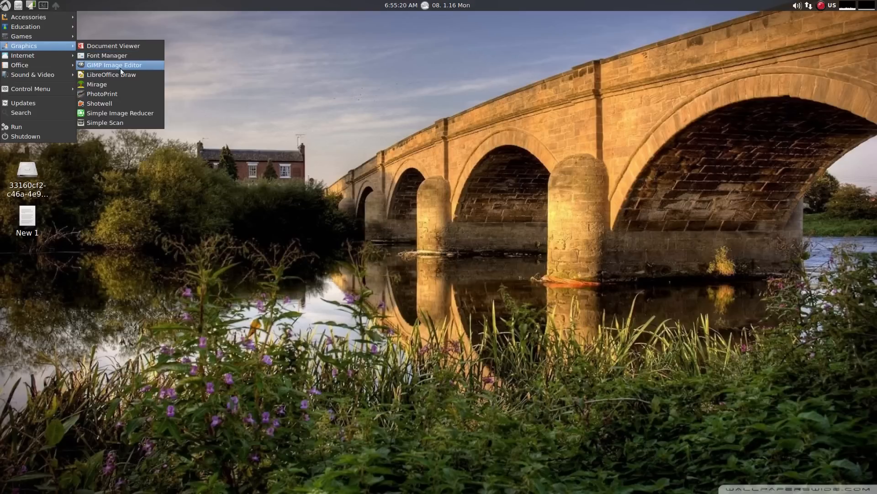
mouse_move(105, 122)
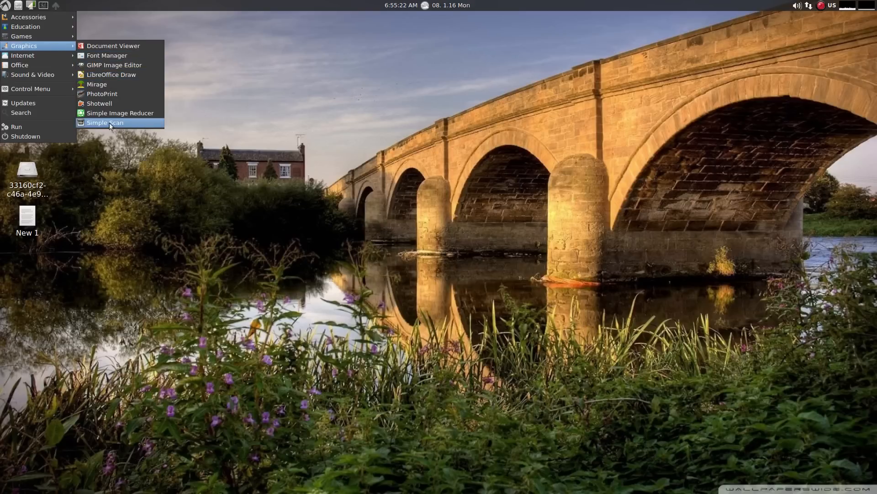
mouse_move(111, 75)
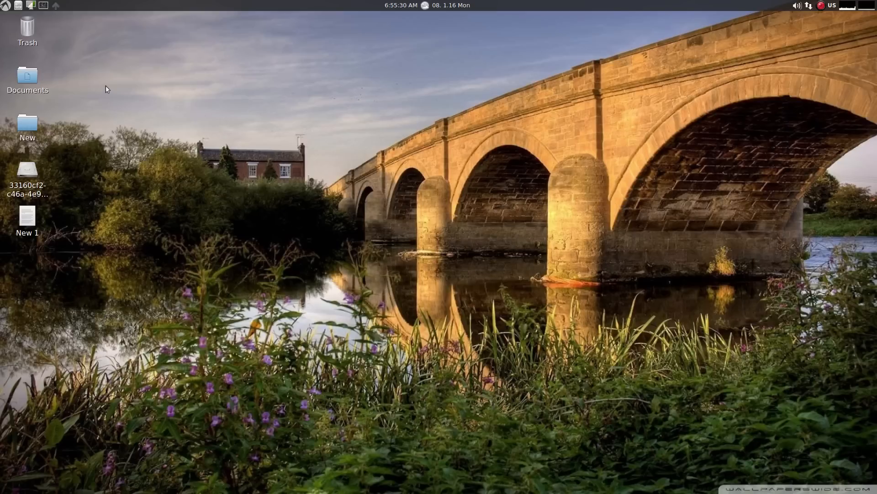
mouse_move(64, 96)
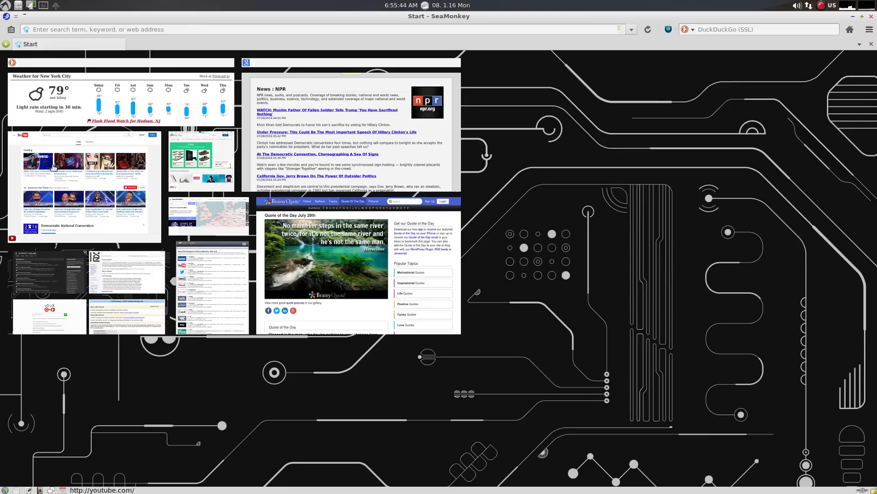
Step: Load facebook in SeaMonkey's address bar, then close the browser window
click(72, 175)
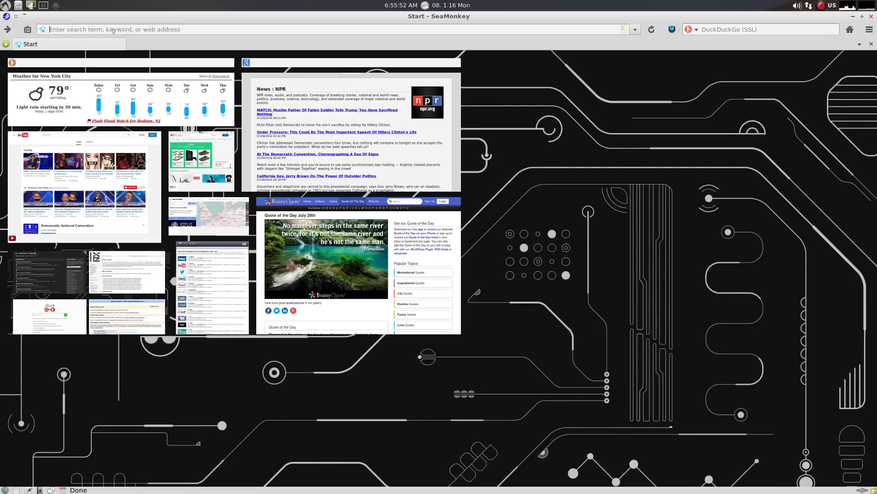
text(fa)
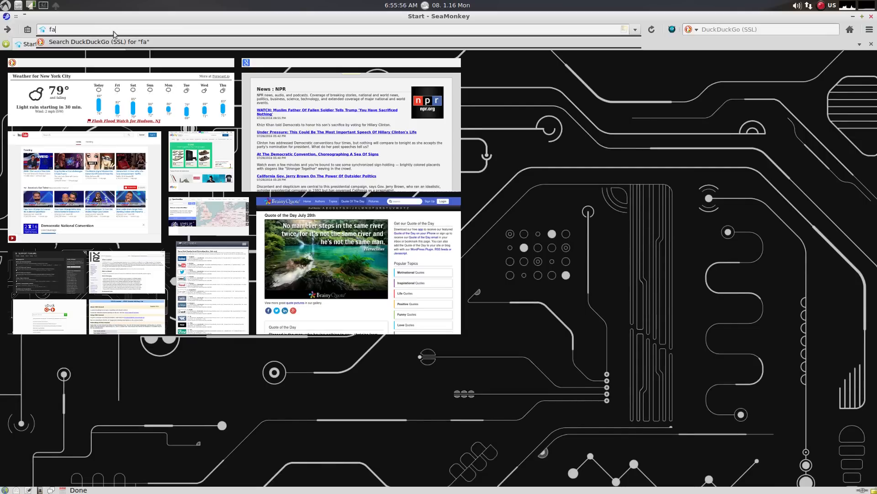
text(ce)
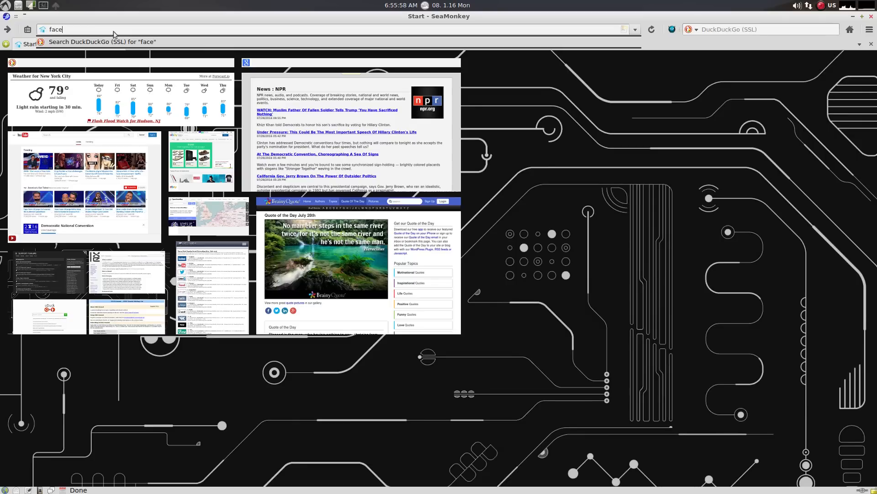
text(book.com/)
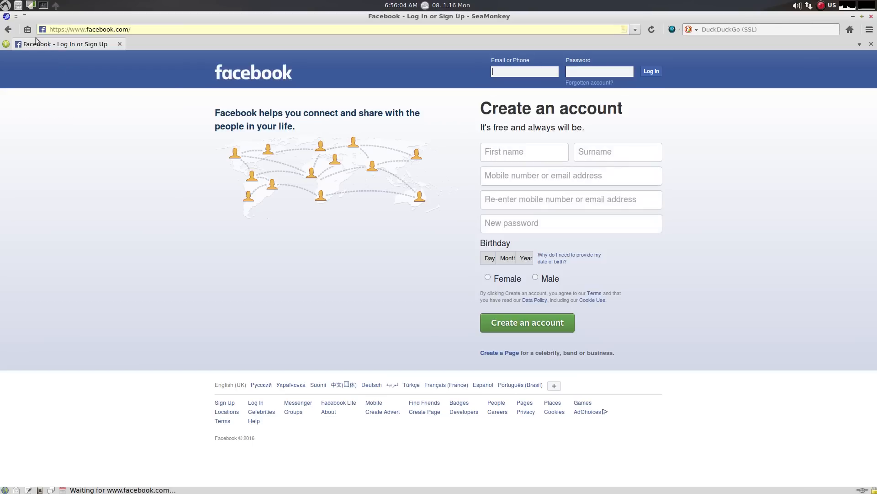
right_click(62, 43)
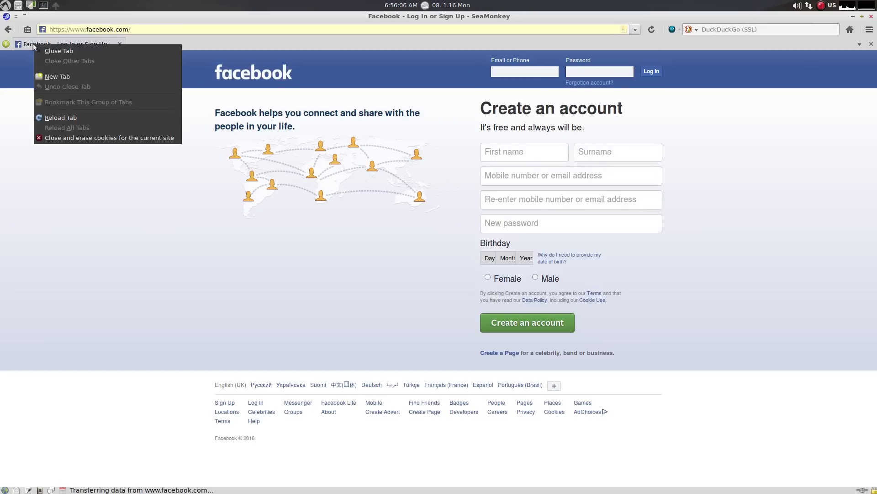
mouse_move(56, 76)
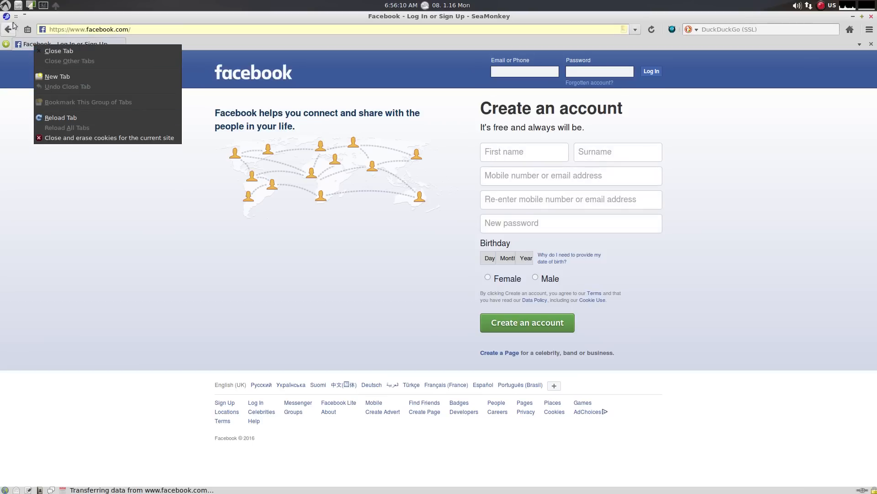
mouse_move(15, 19)
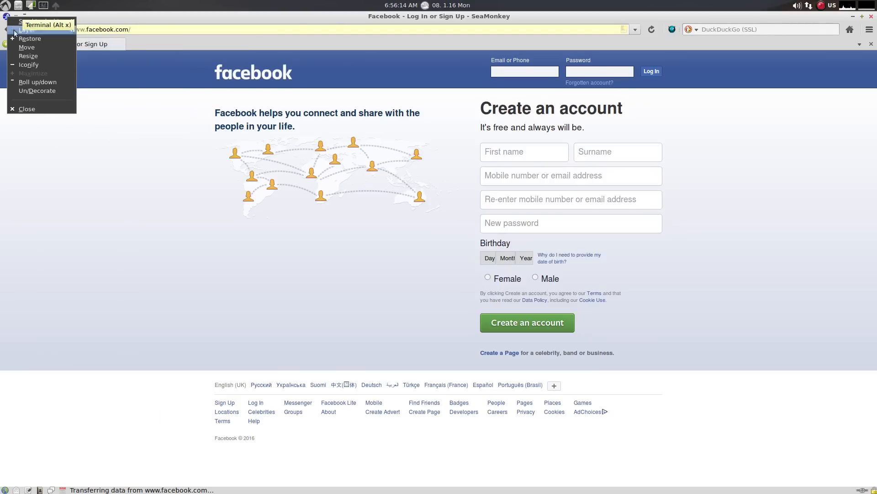
mouse_move(27, 47)
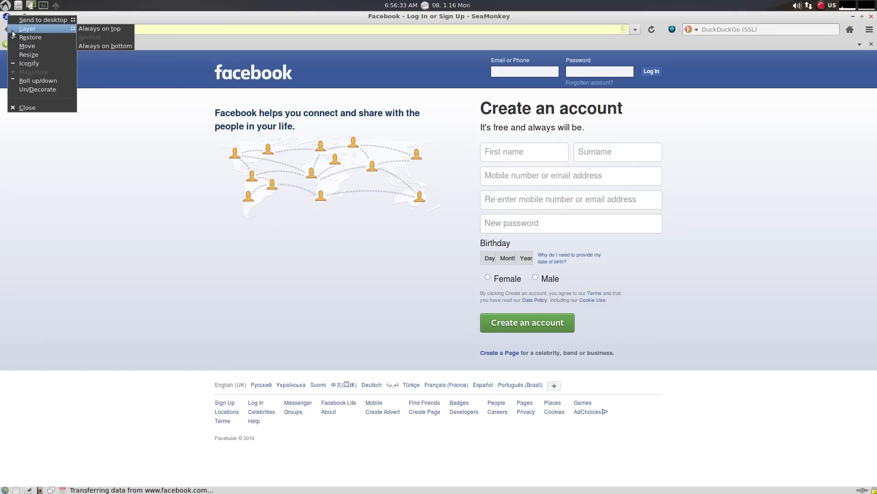
mouse_move(27, 46)
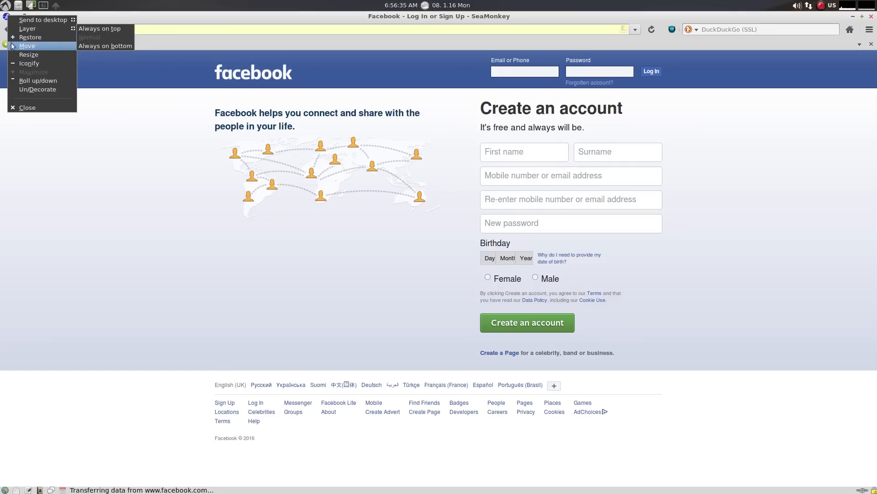
click(27, 107)
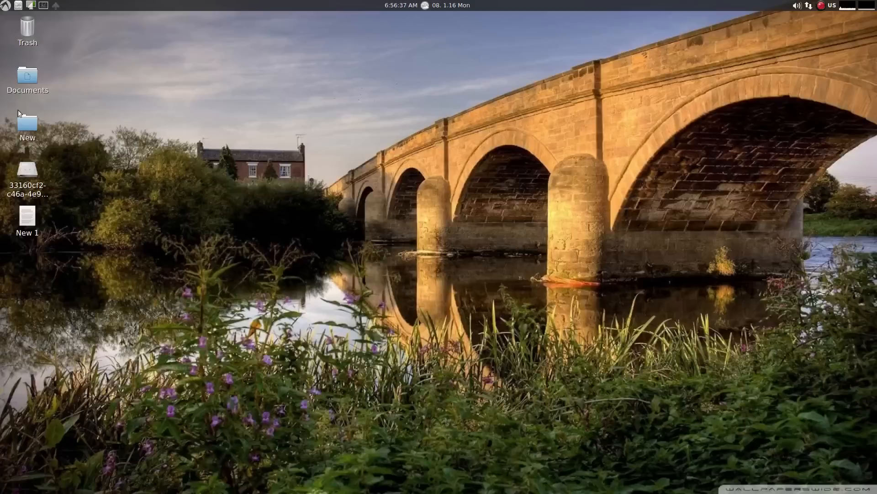
Step: Open the LXLE start menu to browse Sound & Video and Universal Access
click(7, 5)
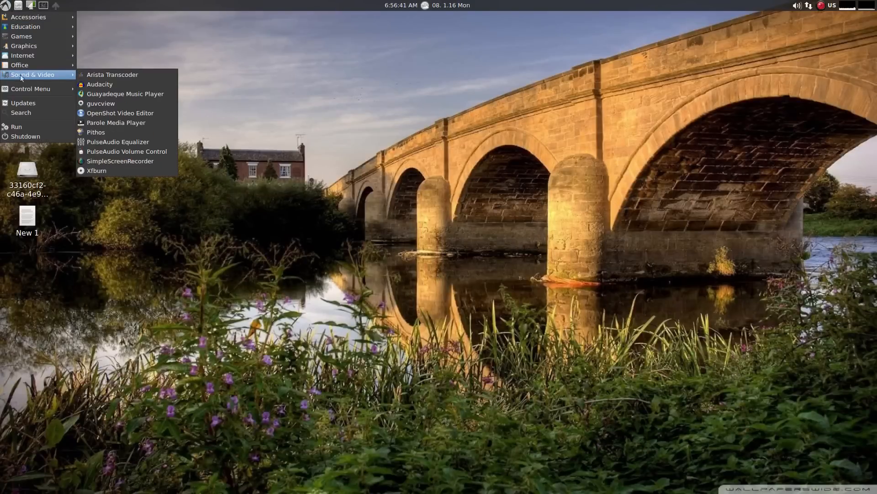
mouse_move(100, 84)
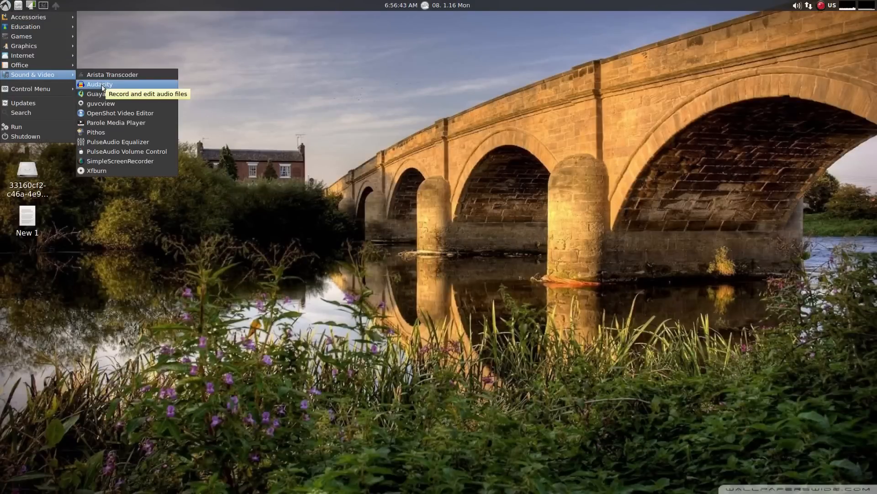
mouse_move(120, 113)
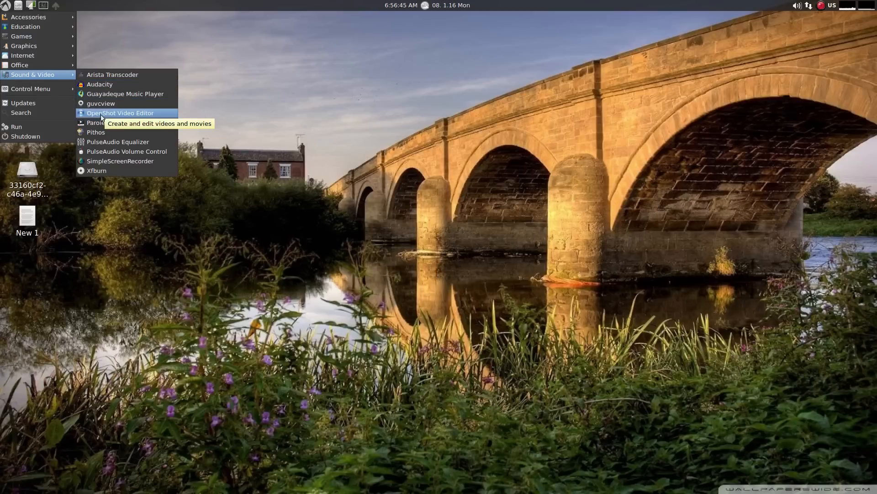
mouse_move(124, 93)
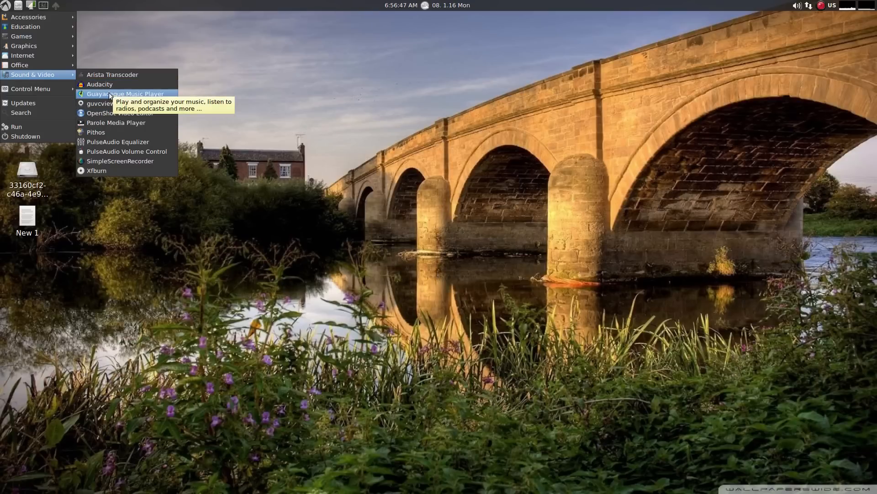
mouse_move(119, 162)
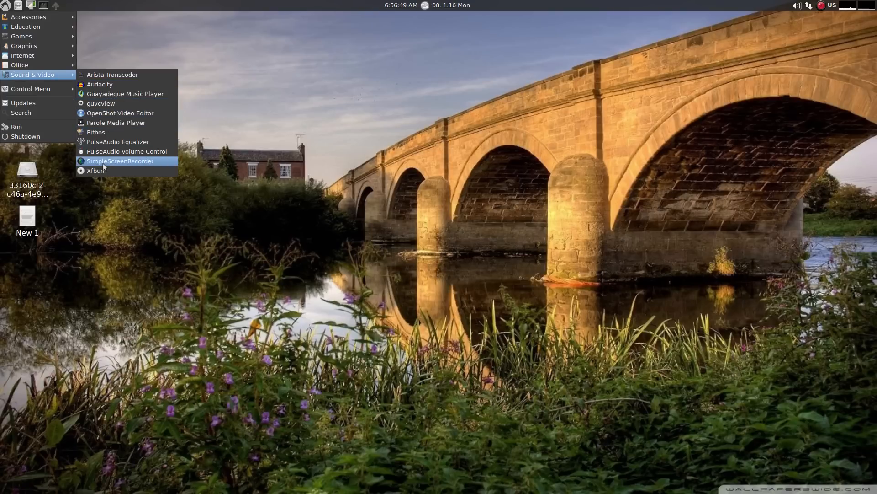
mouse_move(126, 151)
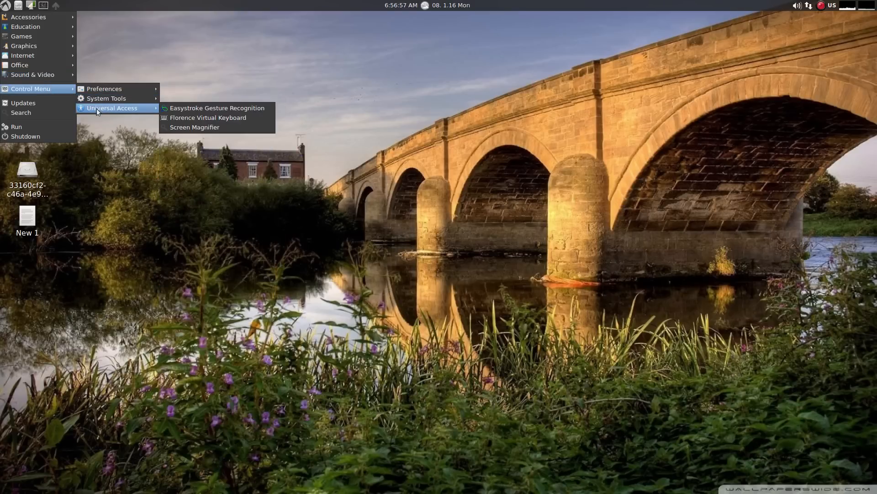
mouse_move(23, 103)
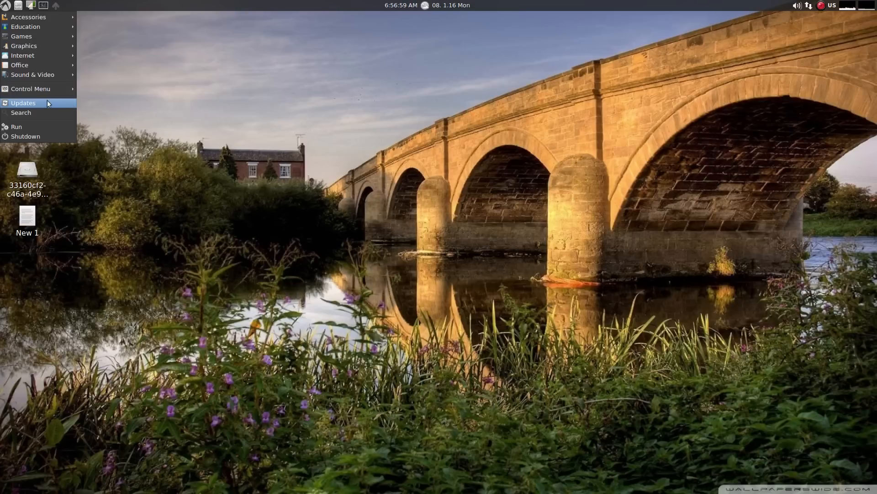
mouse_move(41, 112)
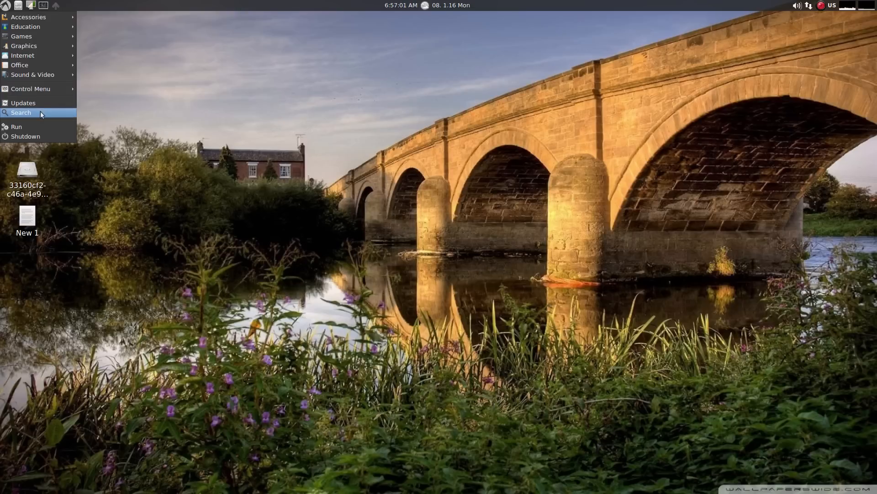
Step: Search the LXLE Linux volume for file names containing 'ipt'
click(22, 113)
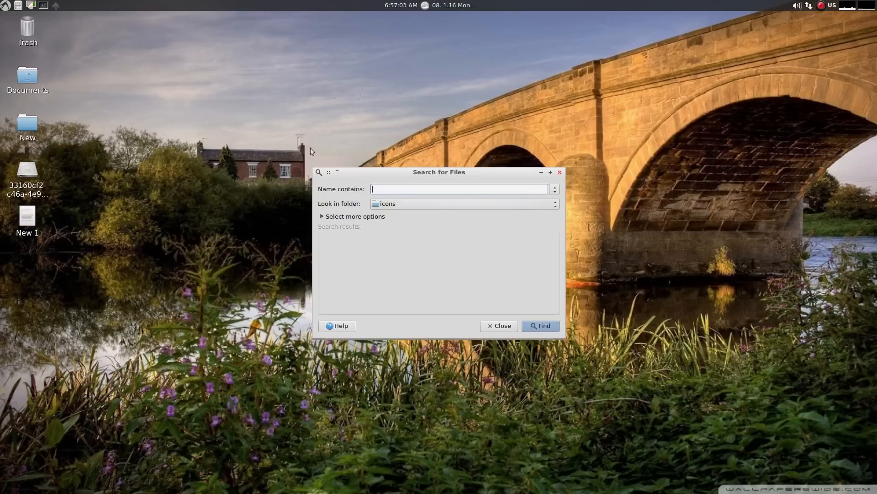
click(554, 203)
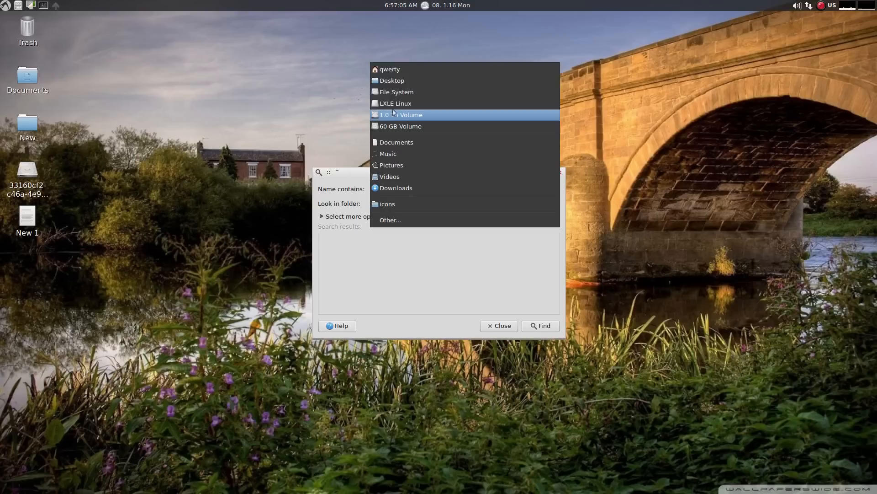
click(396, 102)
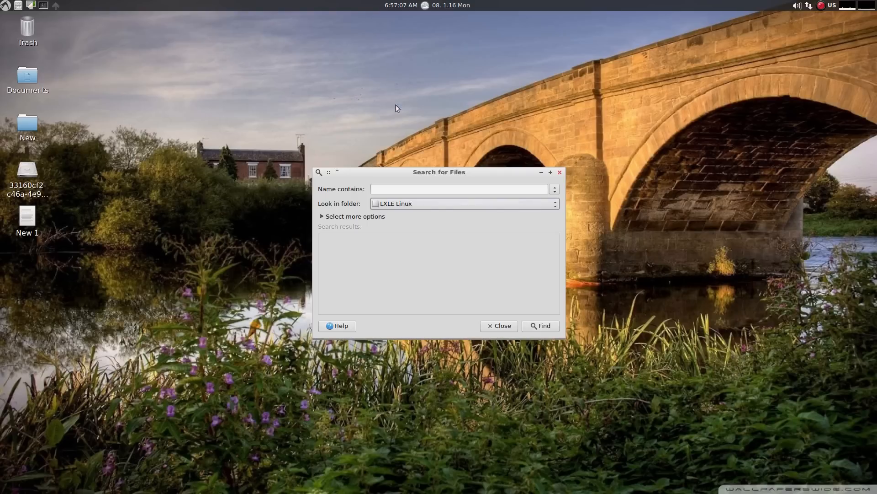
click(459, 189)
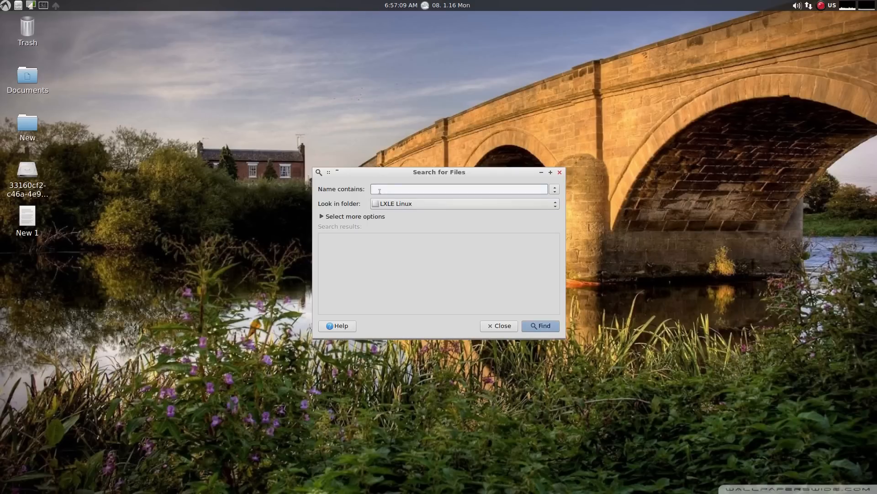
text(ipt)
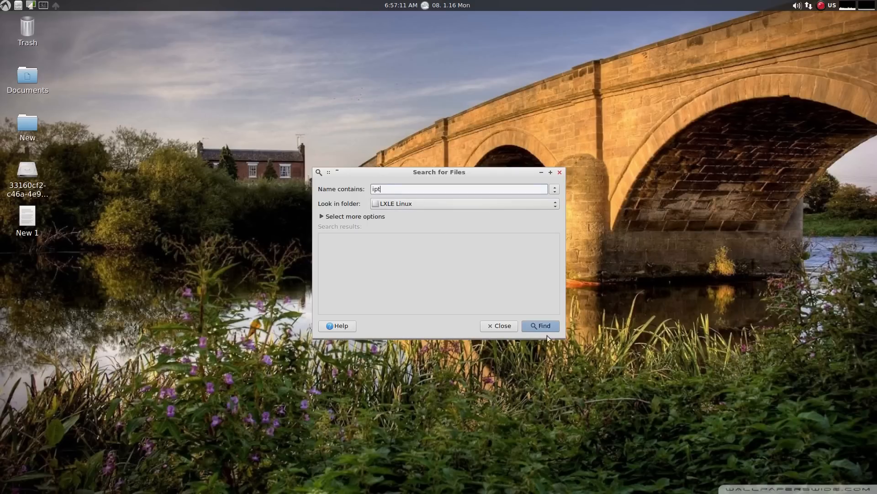
click(539, 325)
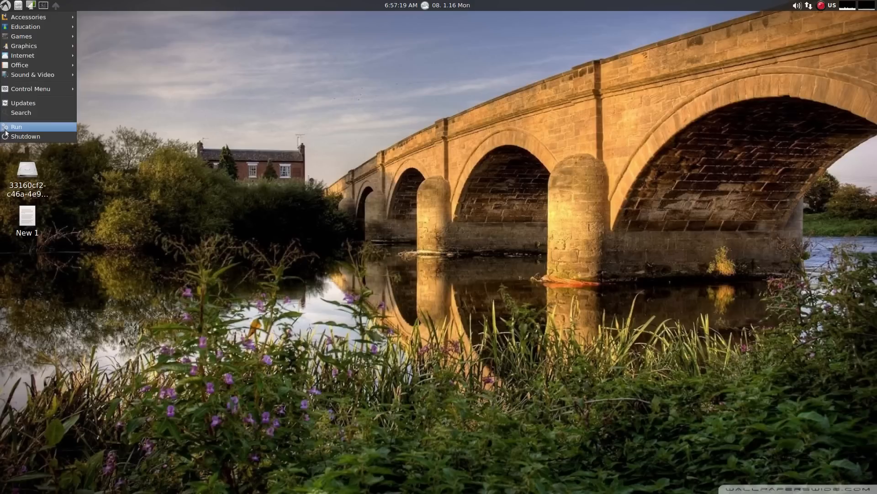
Step: Run the command 'libreoffice' from gExec to open the Start Center
click(17, 127)
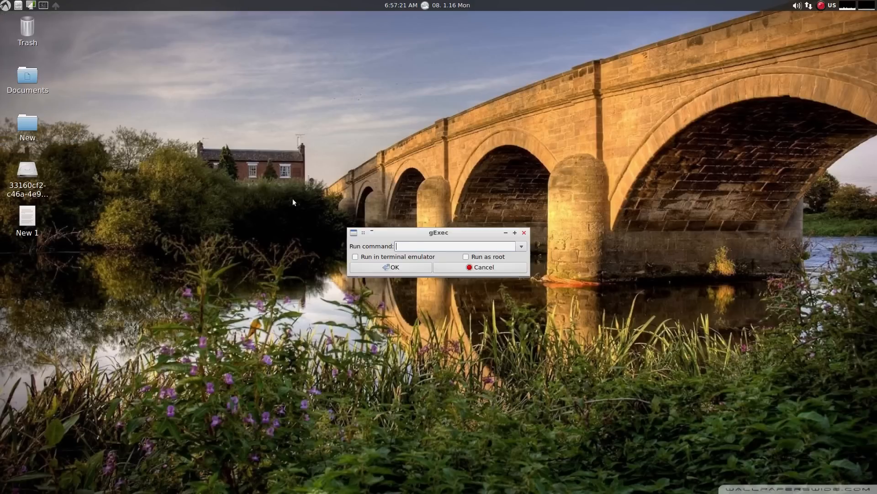
text(libreo)
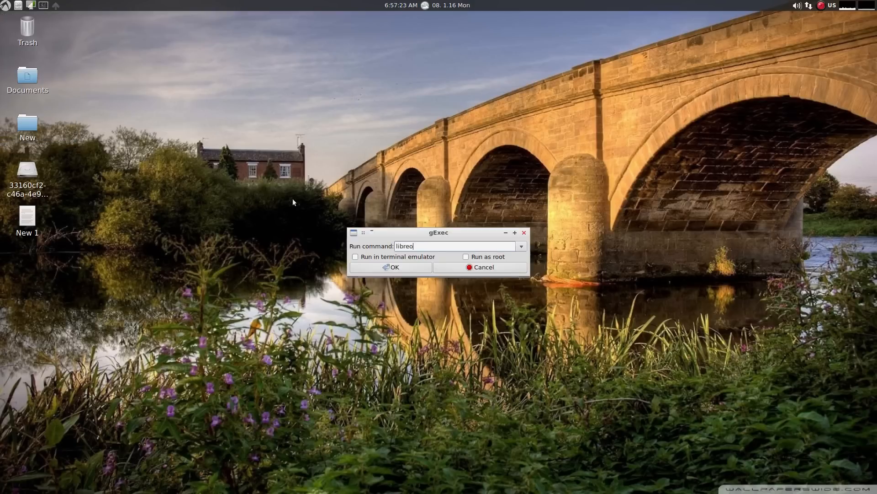
text(ffice)
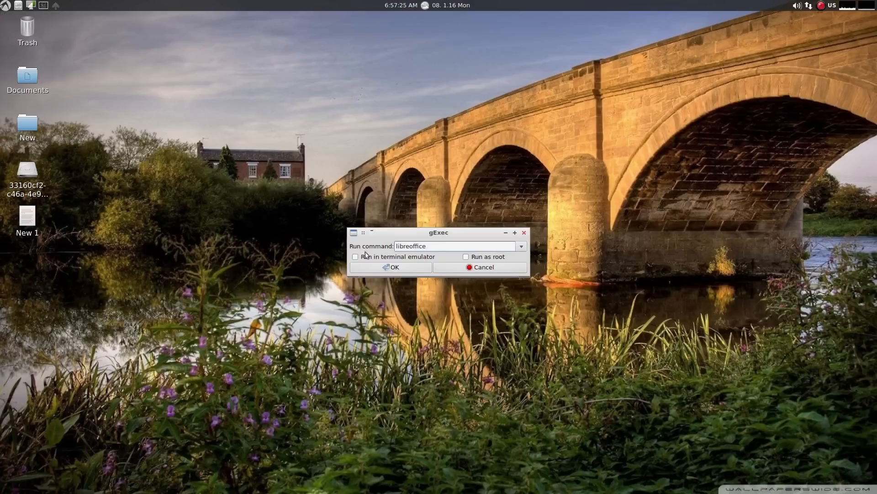
click(391, 266)
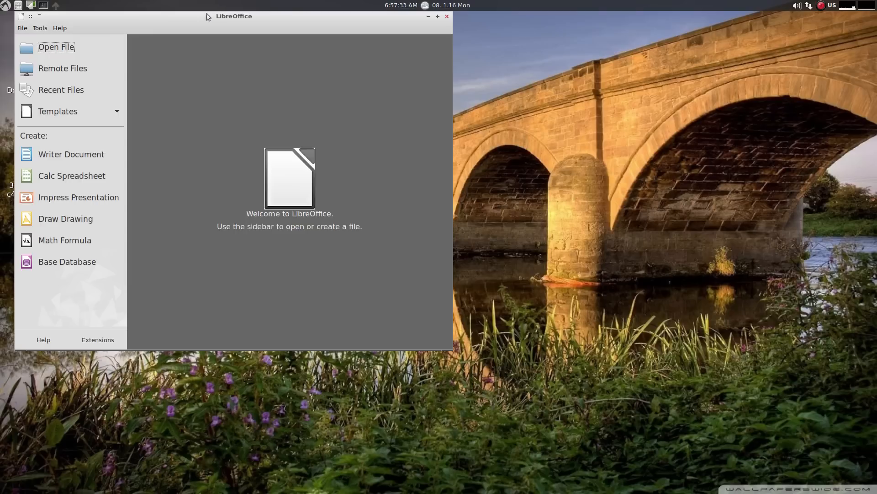
Step: View Help > About LibreOffice, then close the Start Center to return to the desktop
click(59, 28)
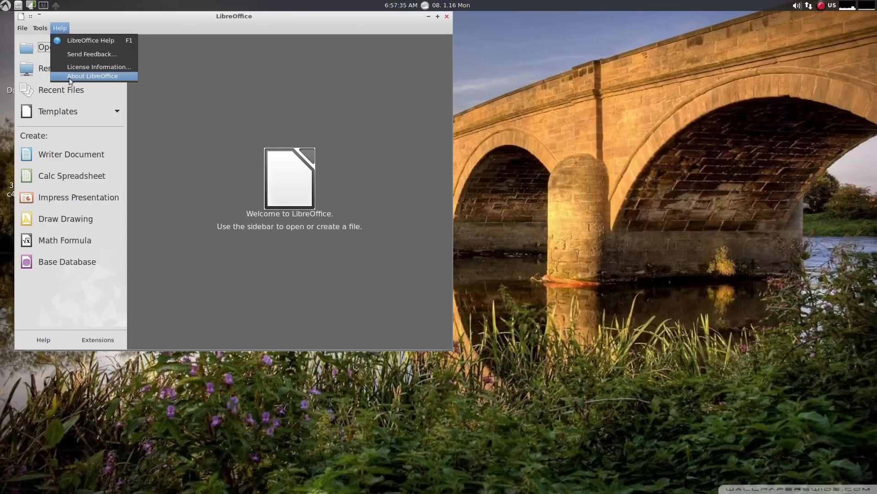
click(92, 76)
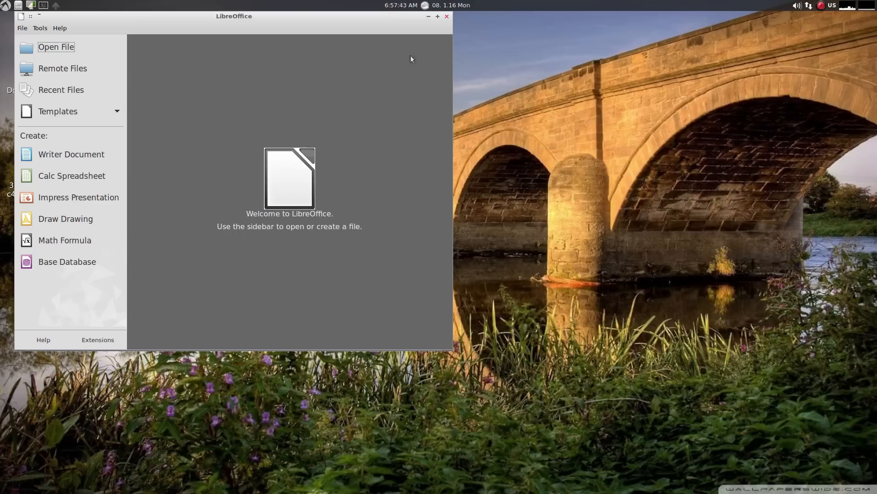
click(446, 15)
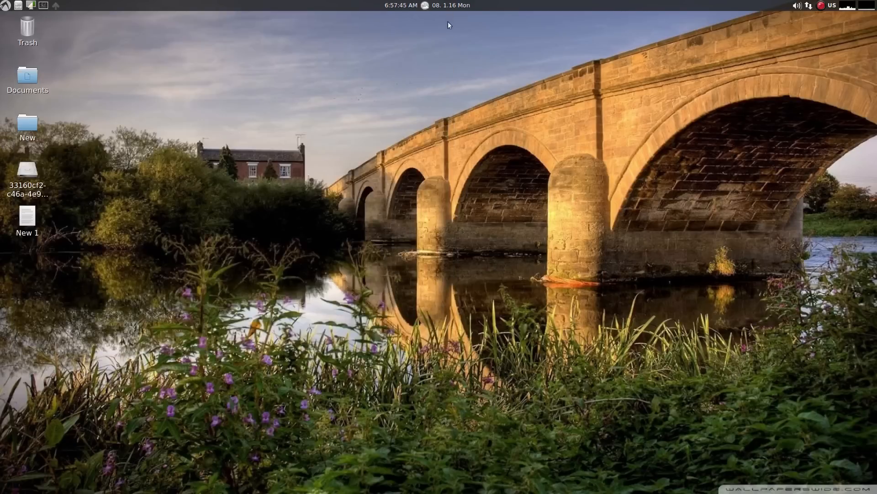
mouse_move(445, 46)
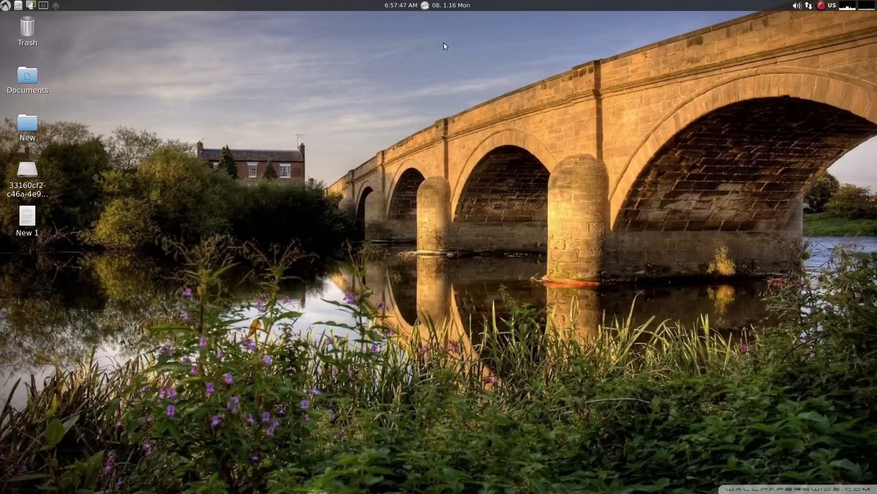